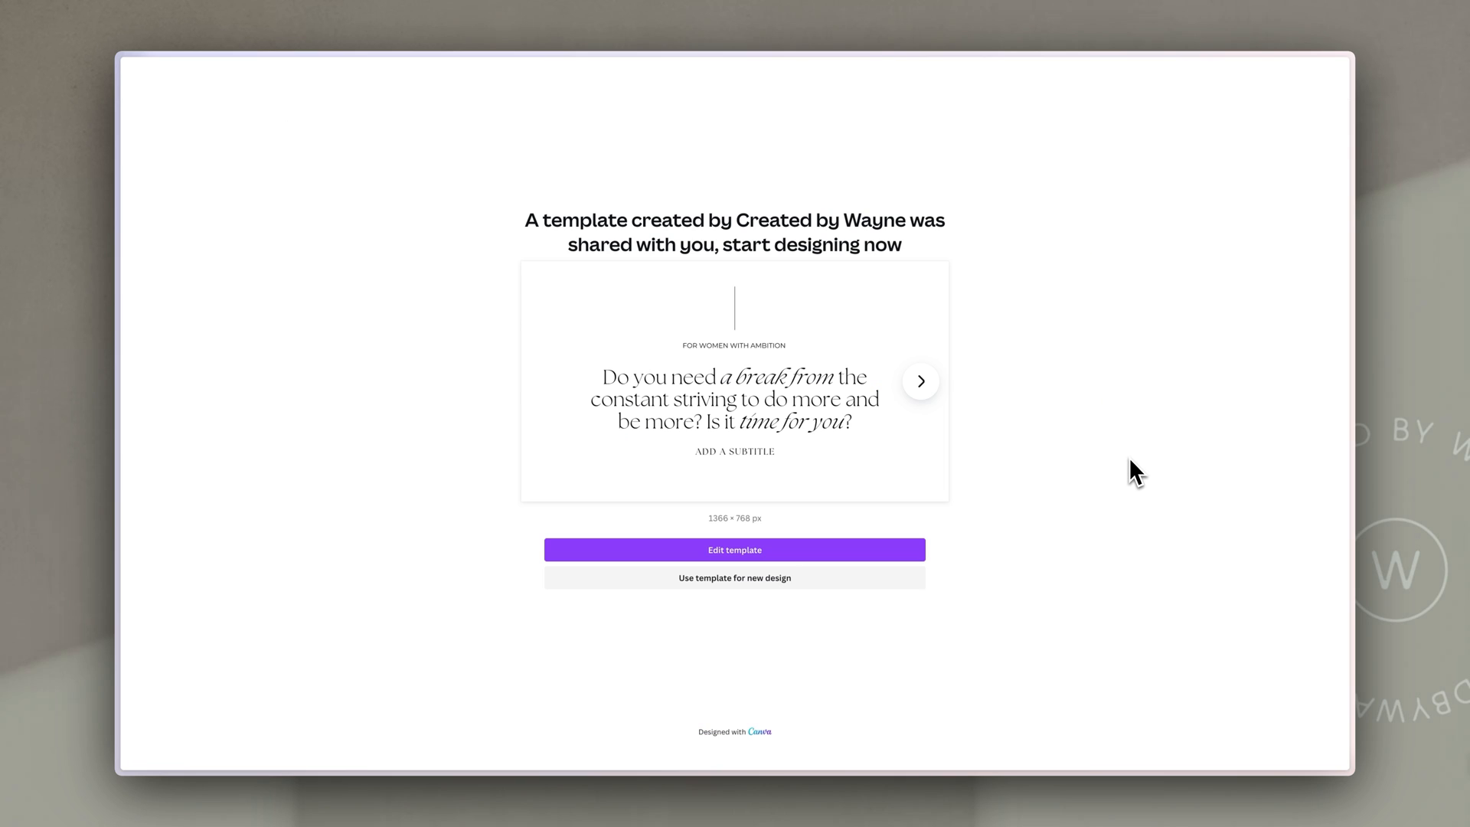
pyautogui.moveTo(735, 578)
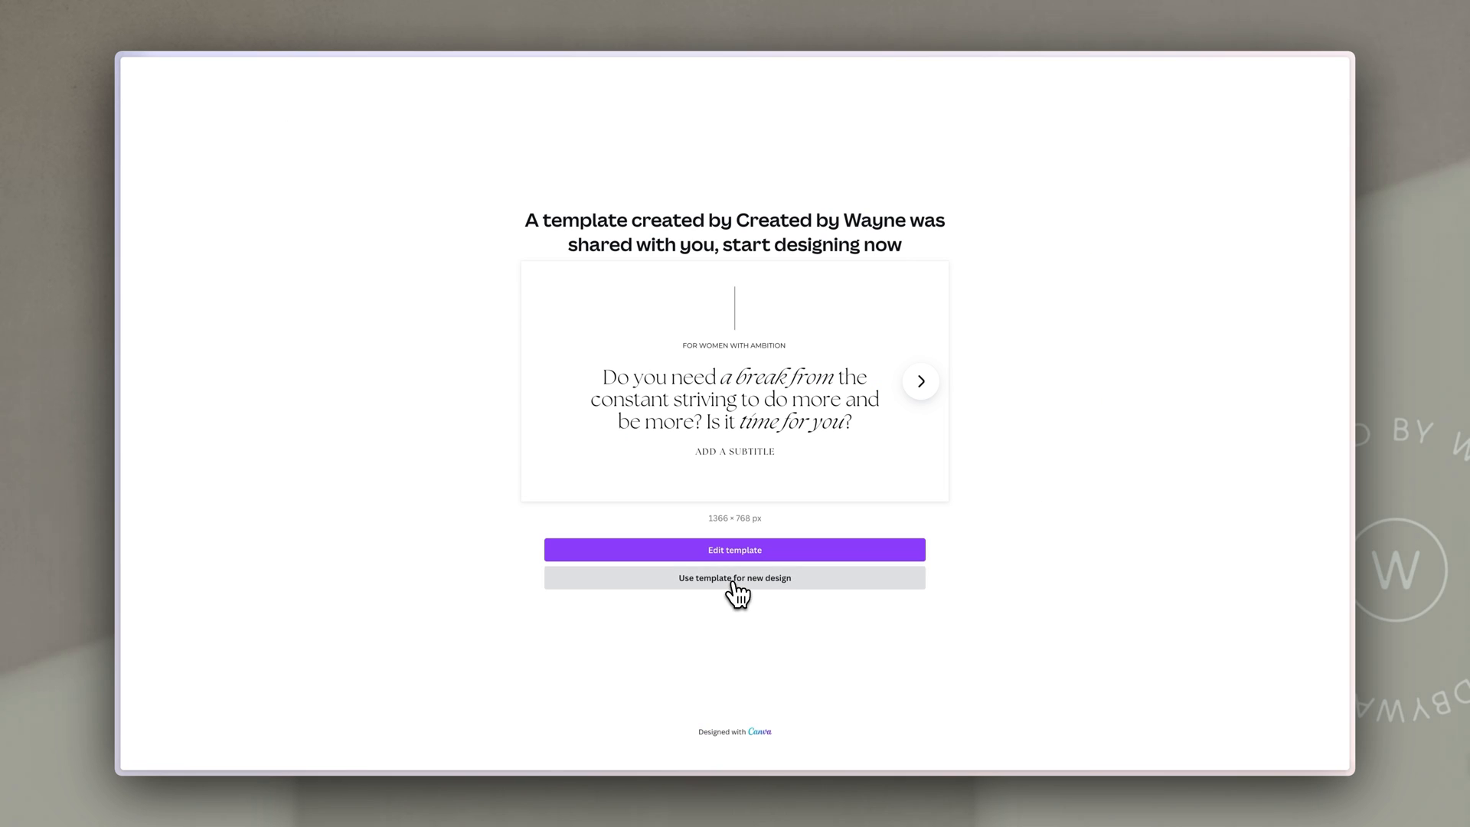
# - Create your own design copy from the shared sales page template
pyautogui.click(734, 577)
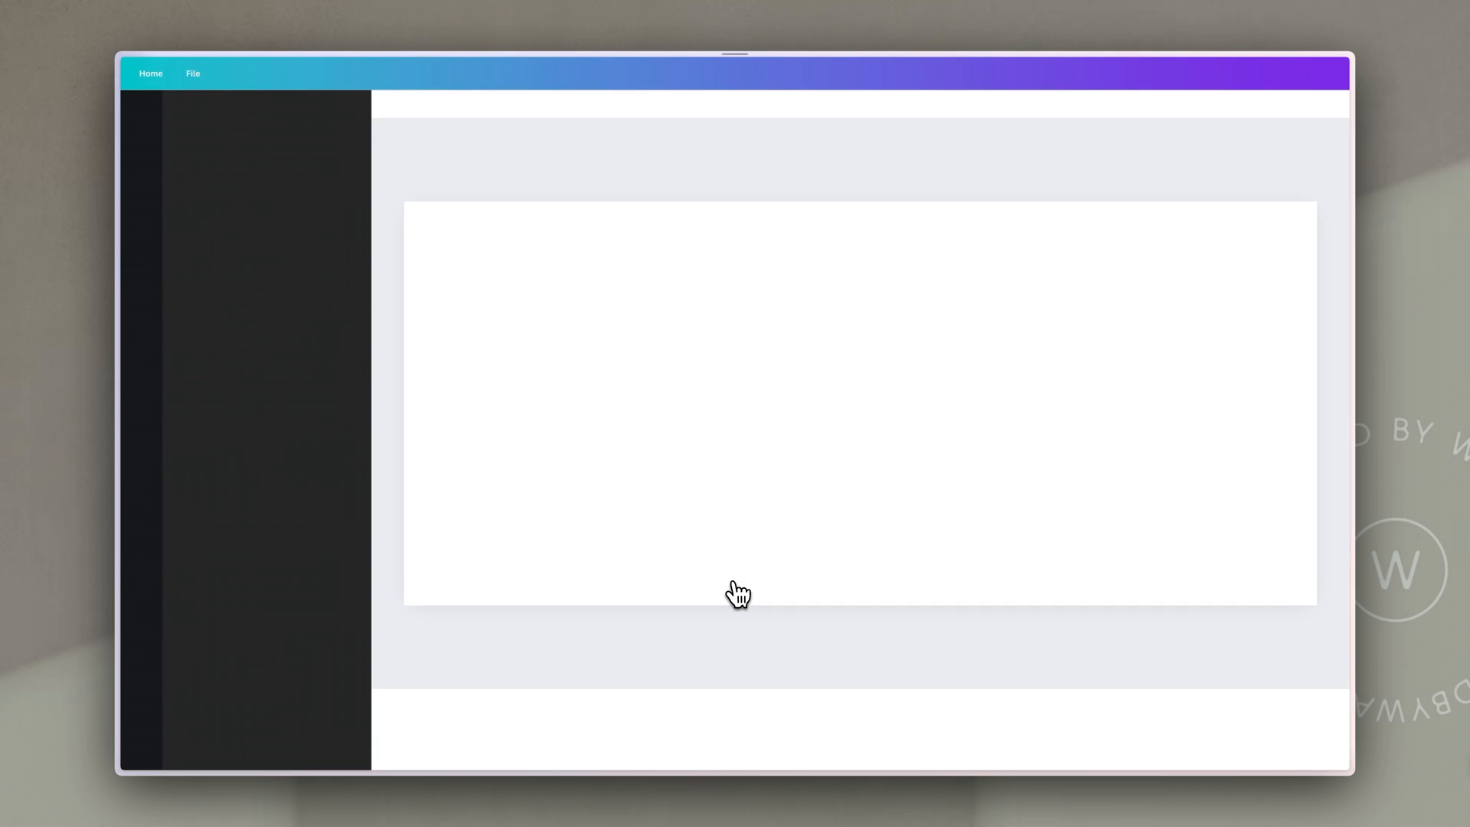
# - Show all of the template's pages together in Grid view
pyautogui.click(1287, 758)
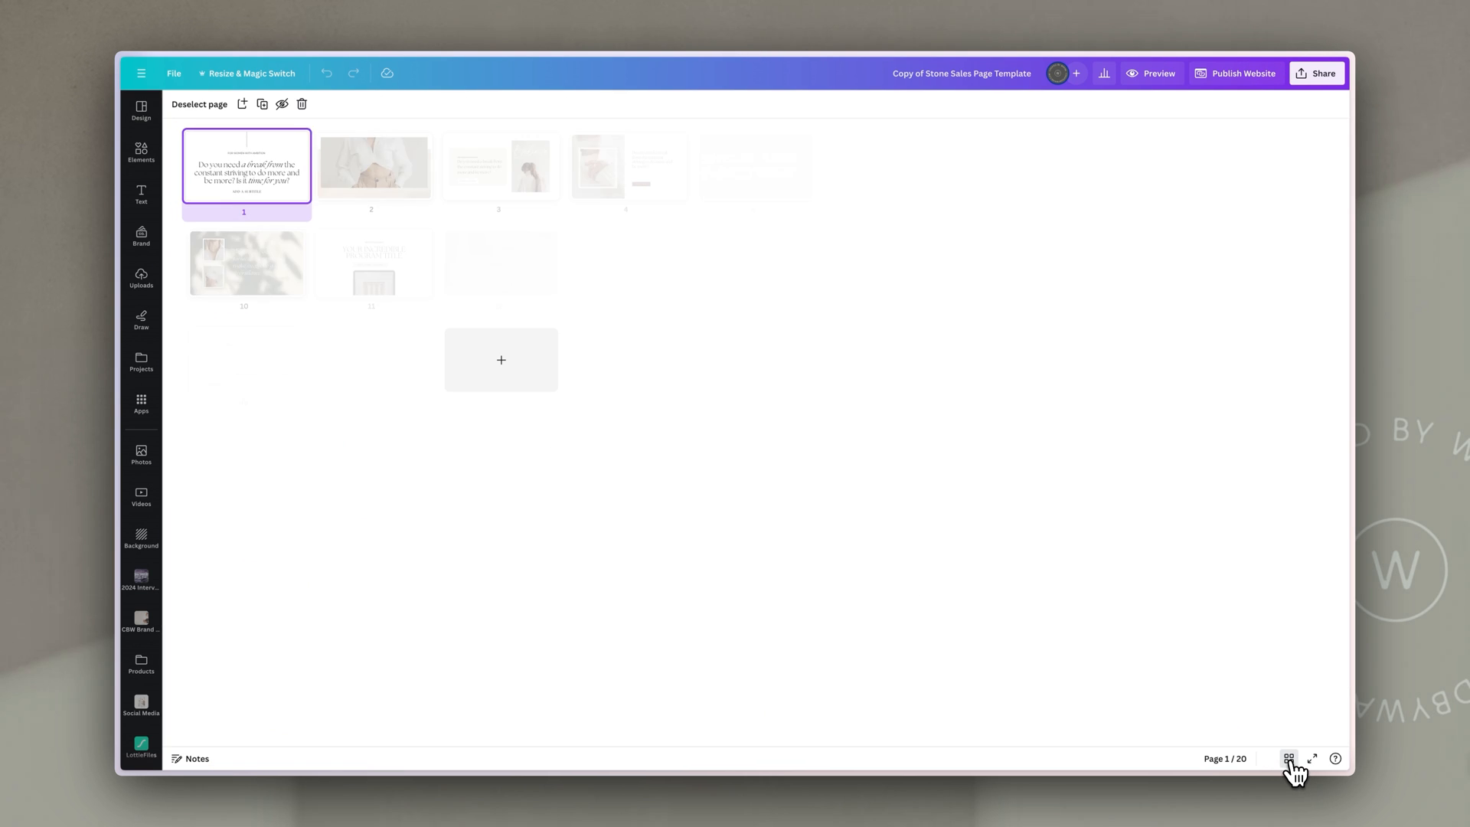
pyautogui.click(1289, 759)
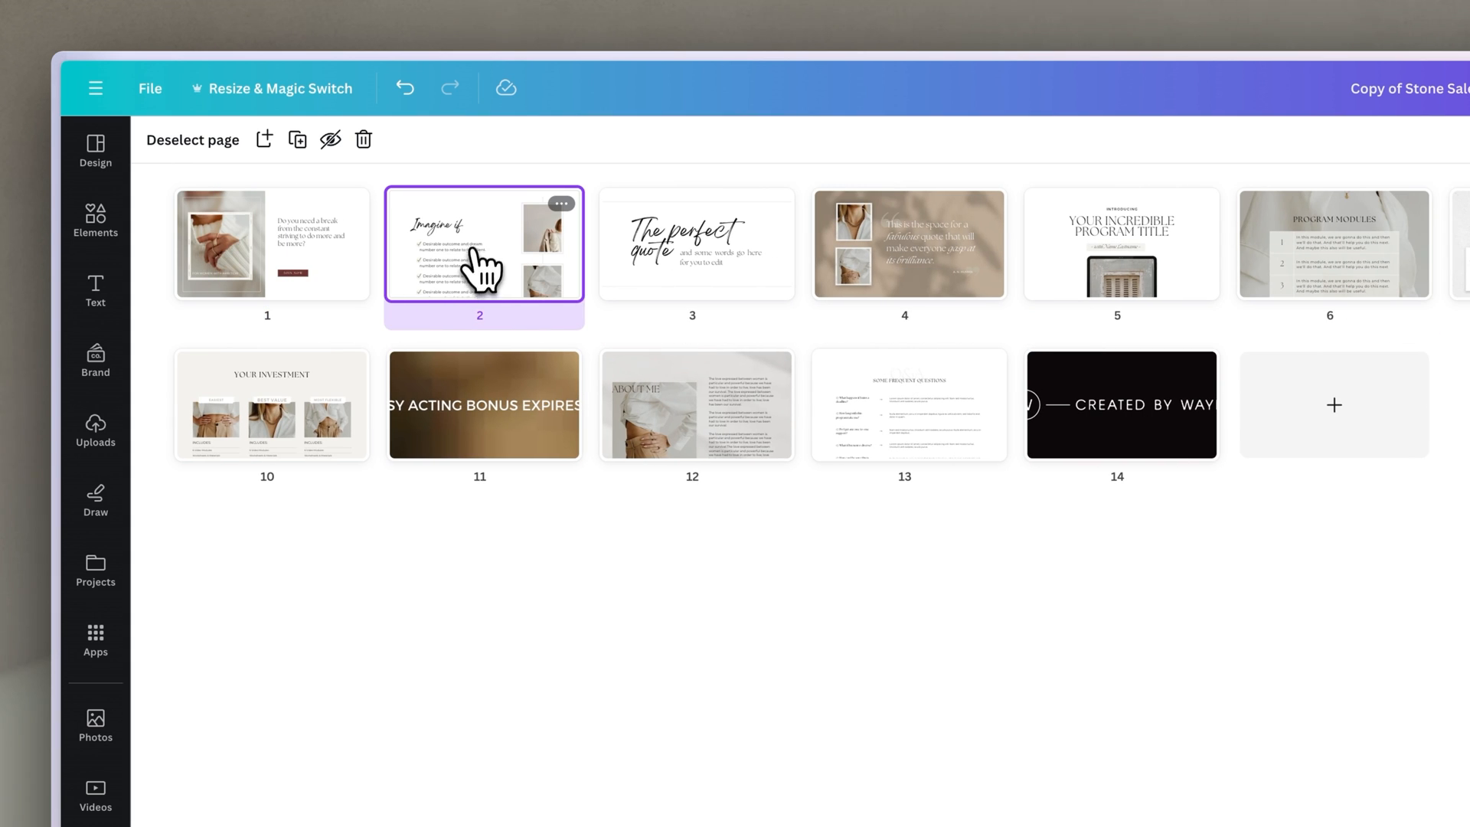
pyautogui.moveTo(698, 286)
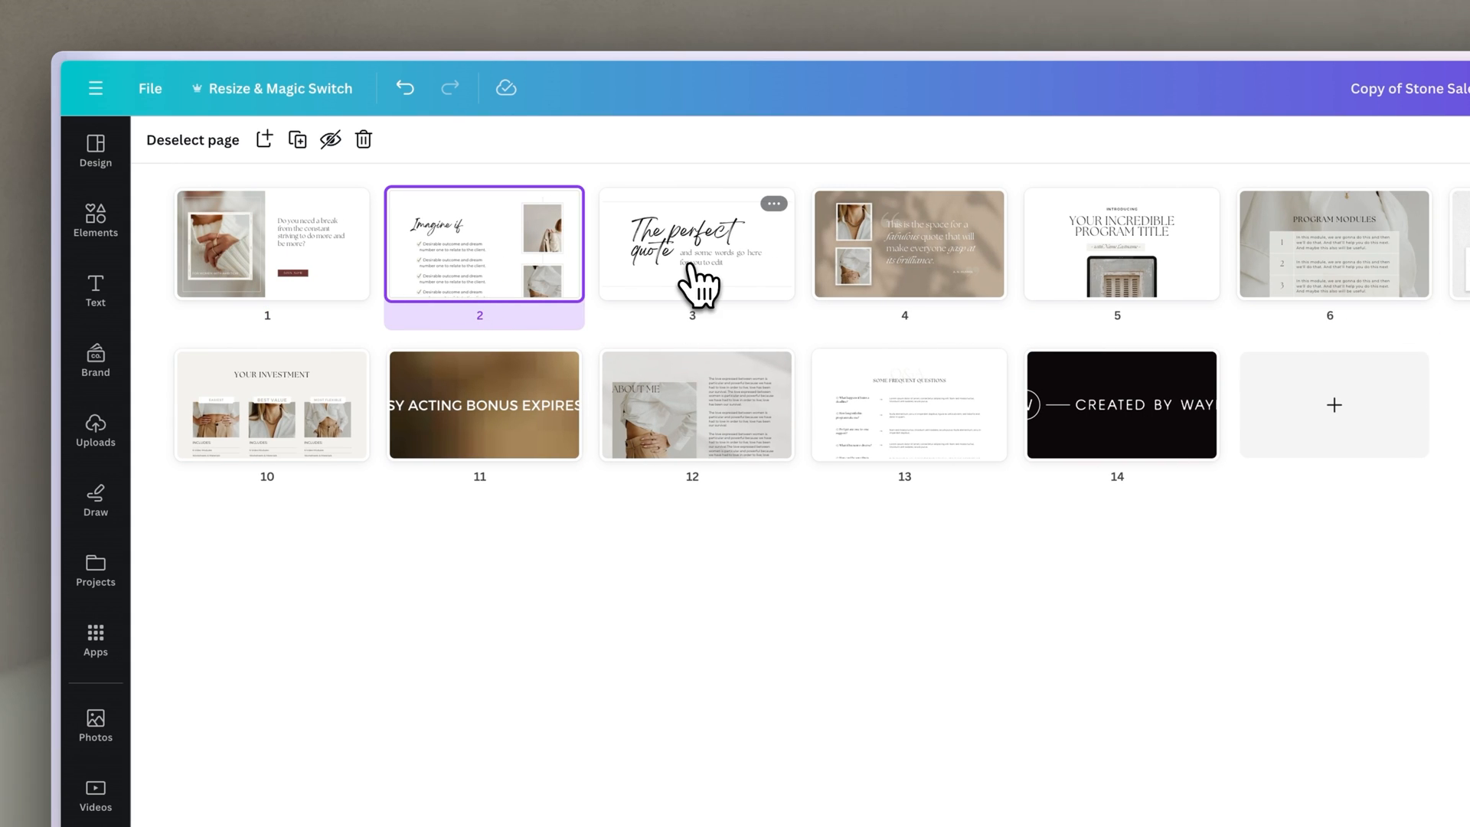
pyautogui.moveTo(701, 281)
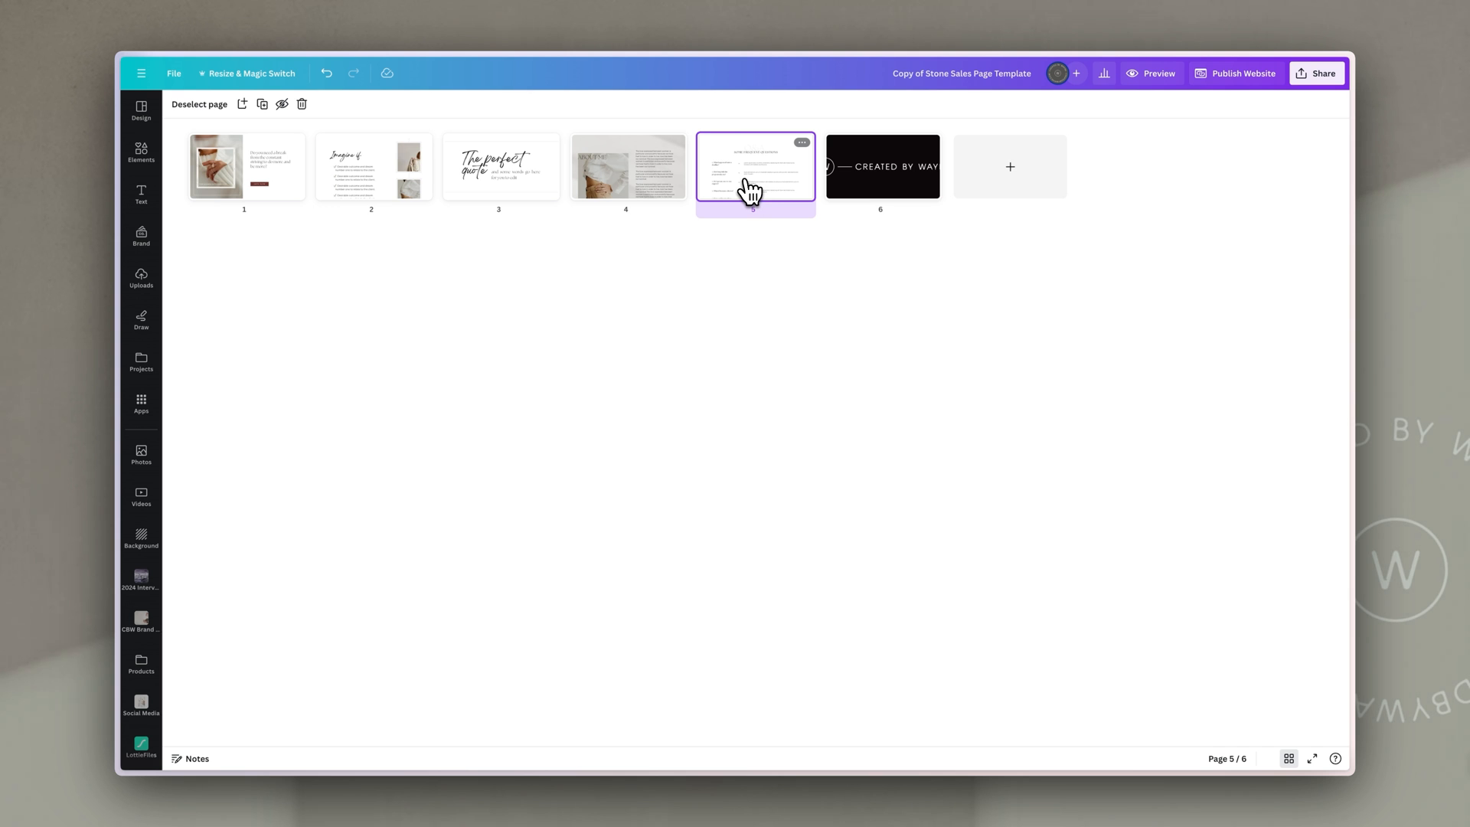
pyautogui.moveTo(876, 172)
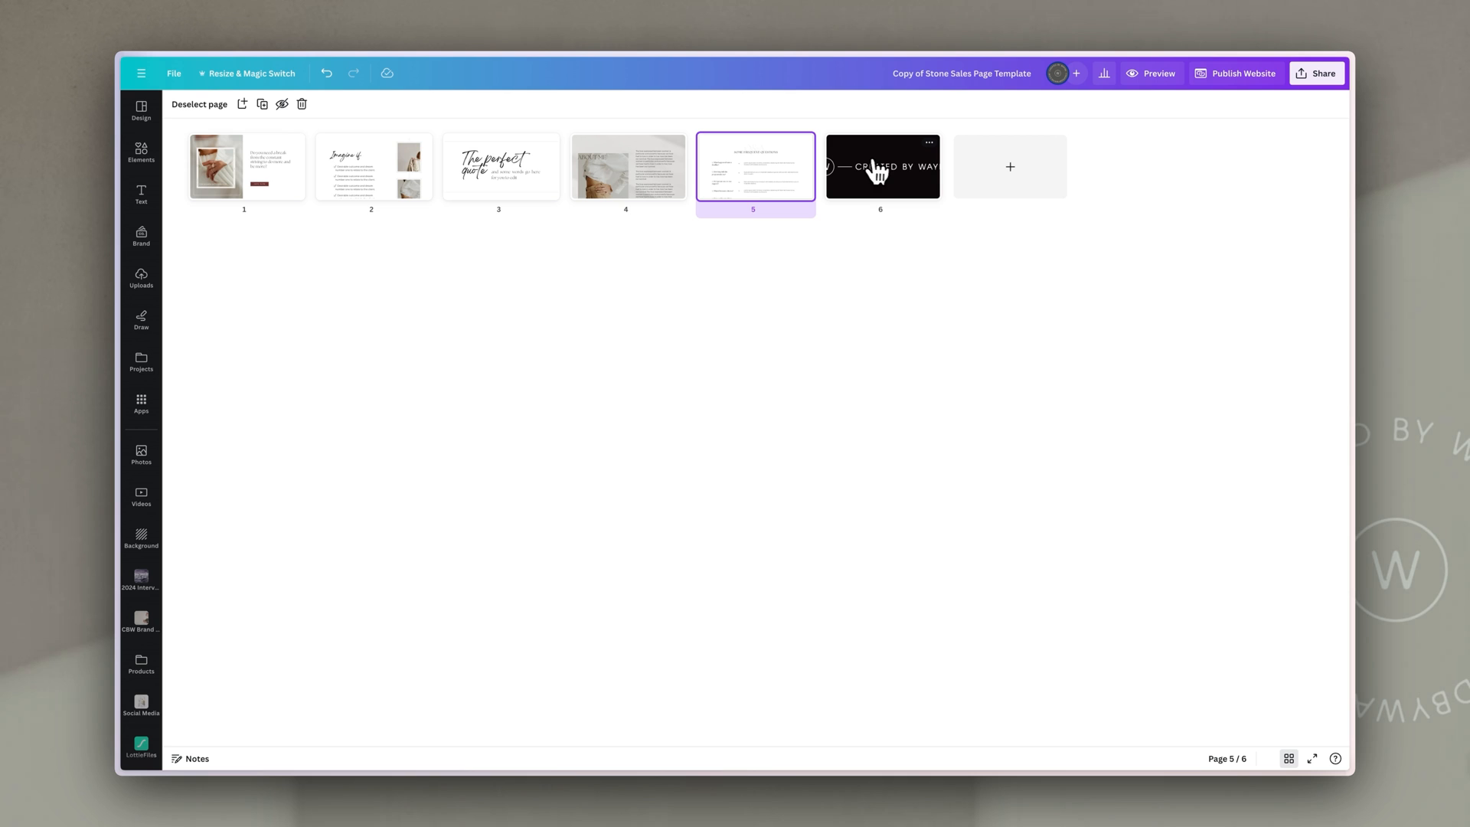
pyautogui.moveTo(886, 183)
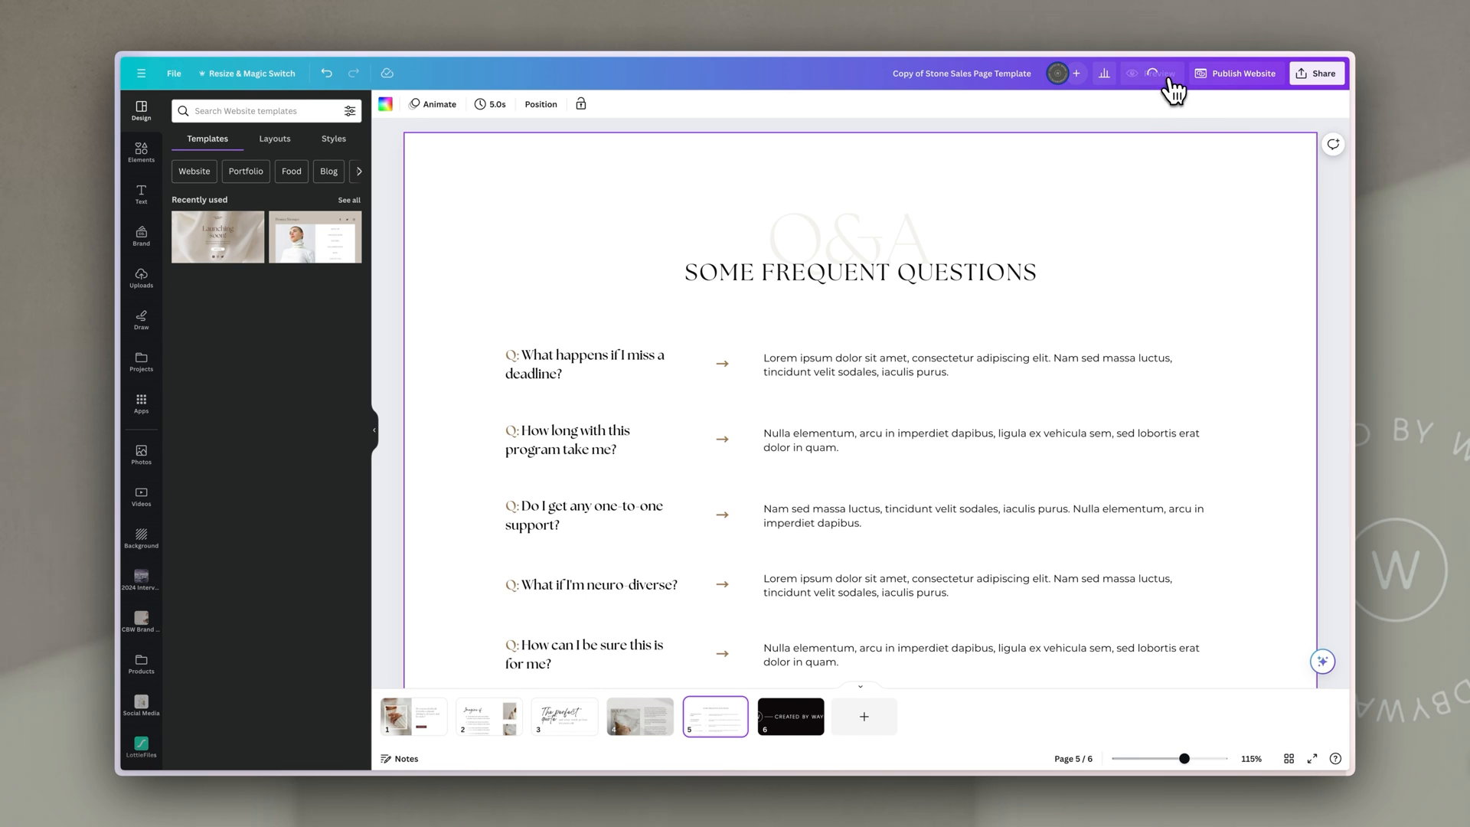
# - Preview the site as visitors see it, scrolling from the hero down through Q&A
pyautogui.click(1158, 74)
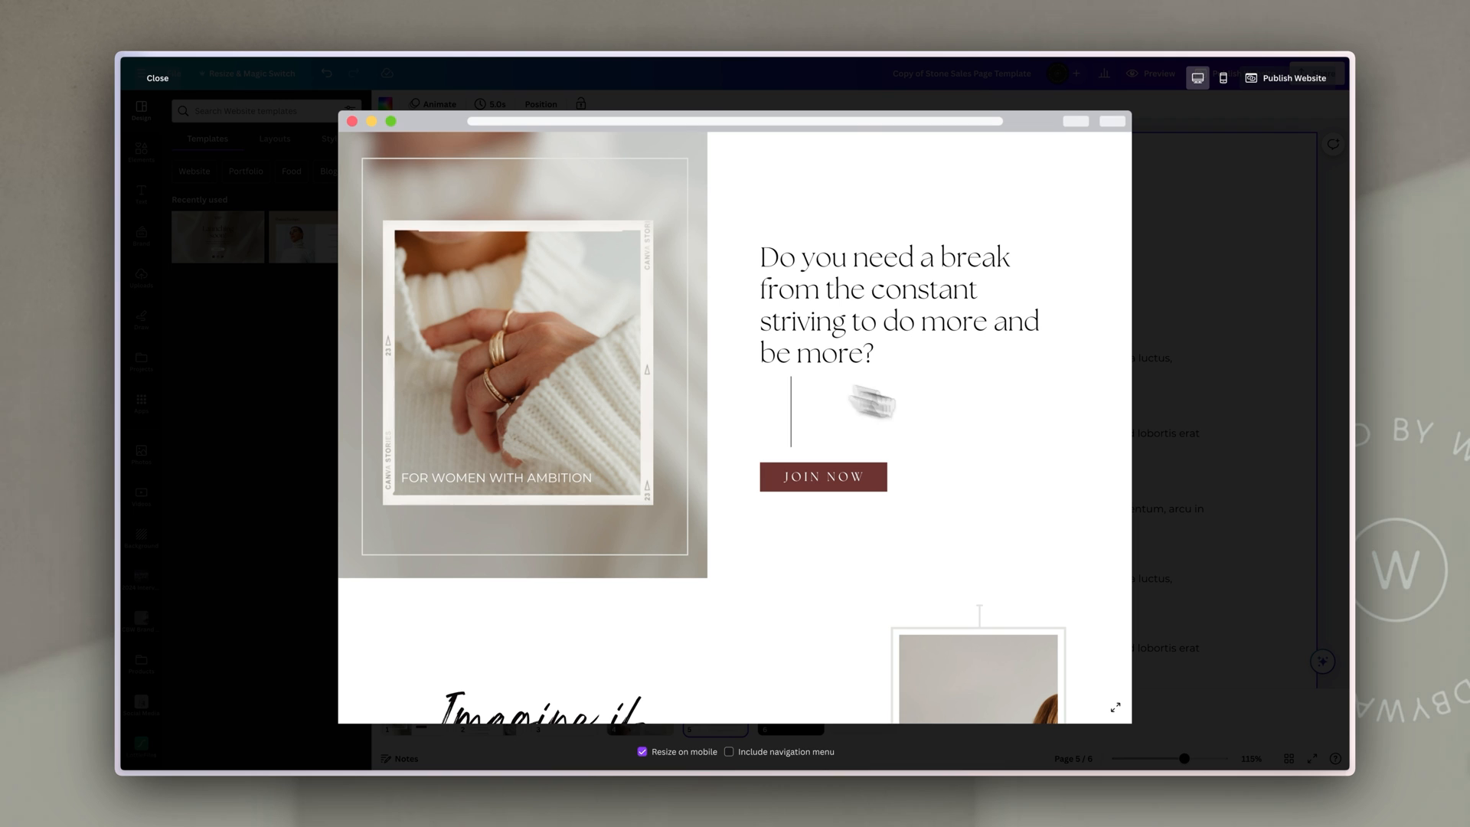
pyautogui.scroll(-3)
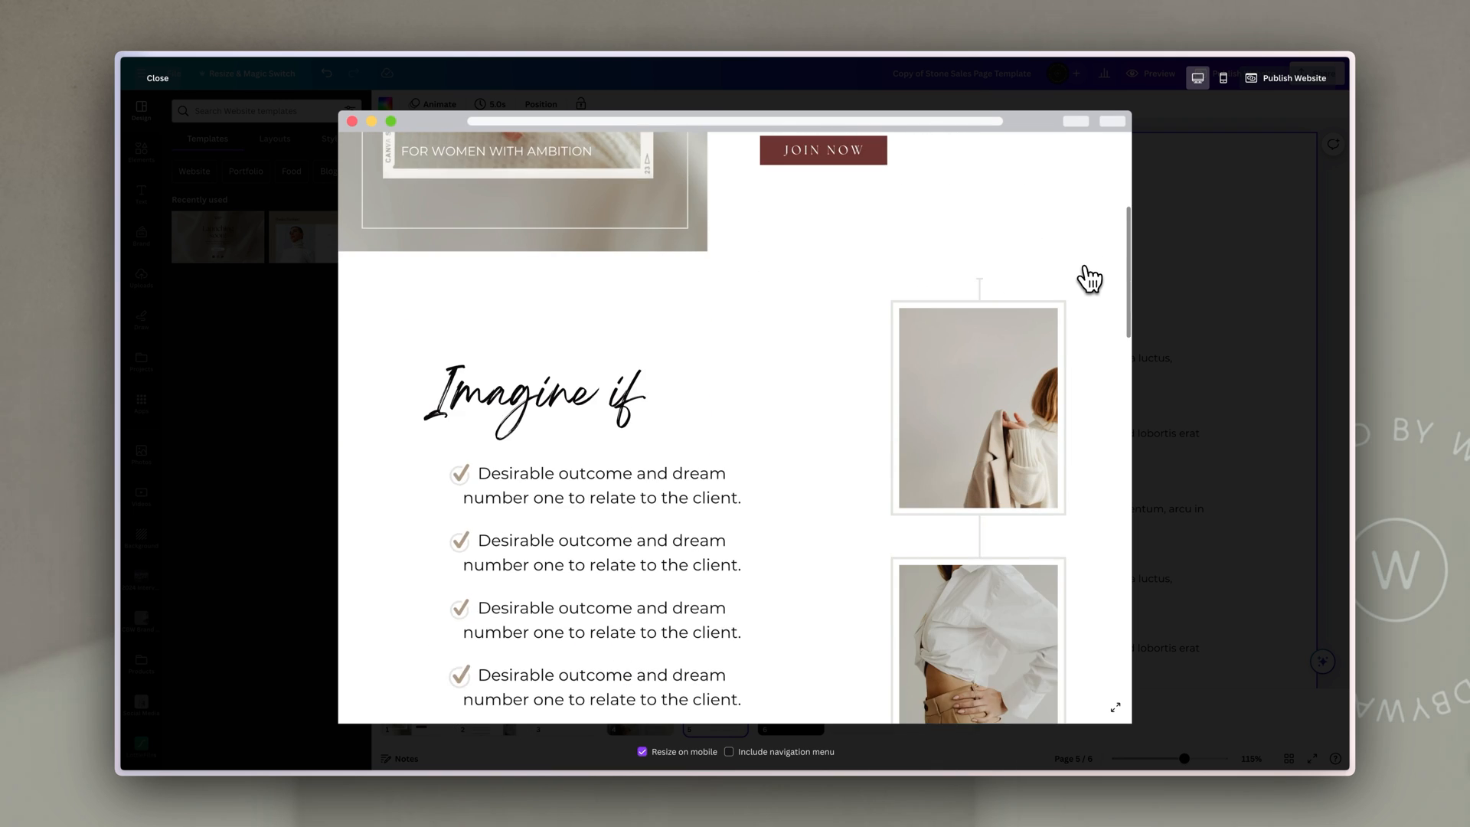
pyautogui.scroll(-3)
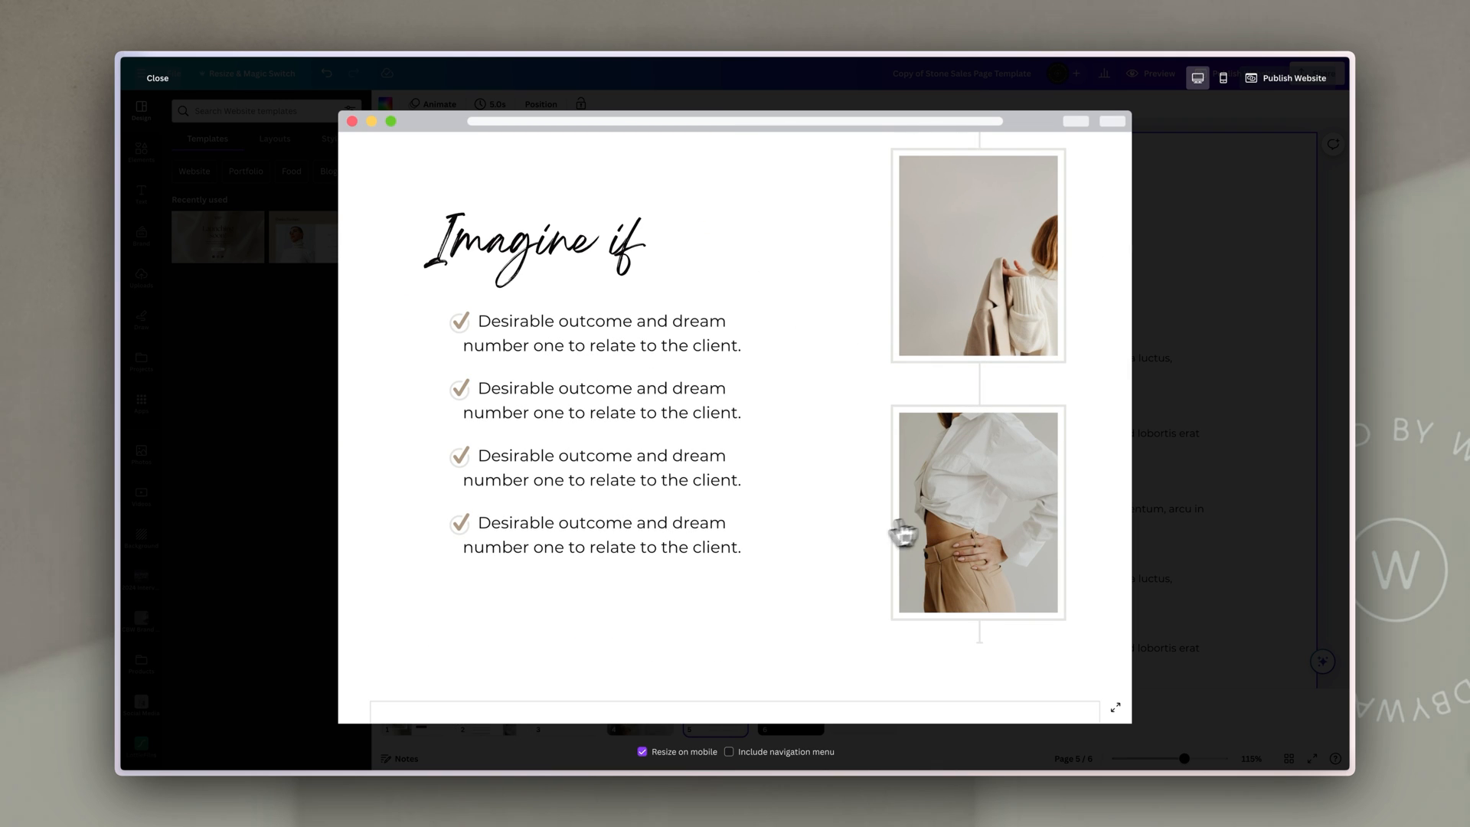
pyautogui.scroll(-3)
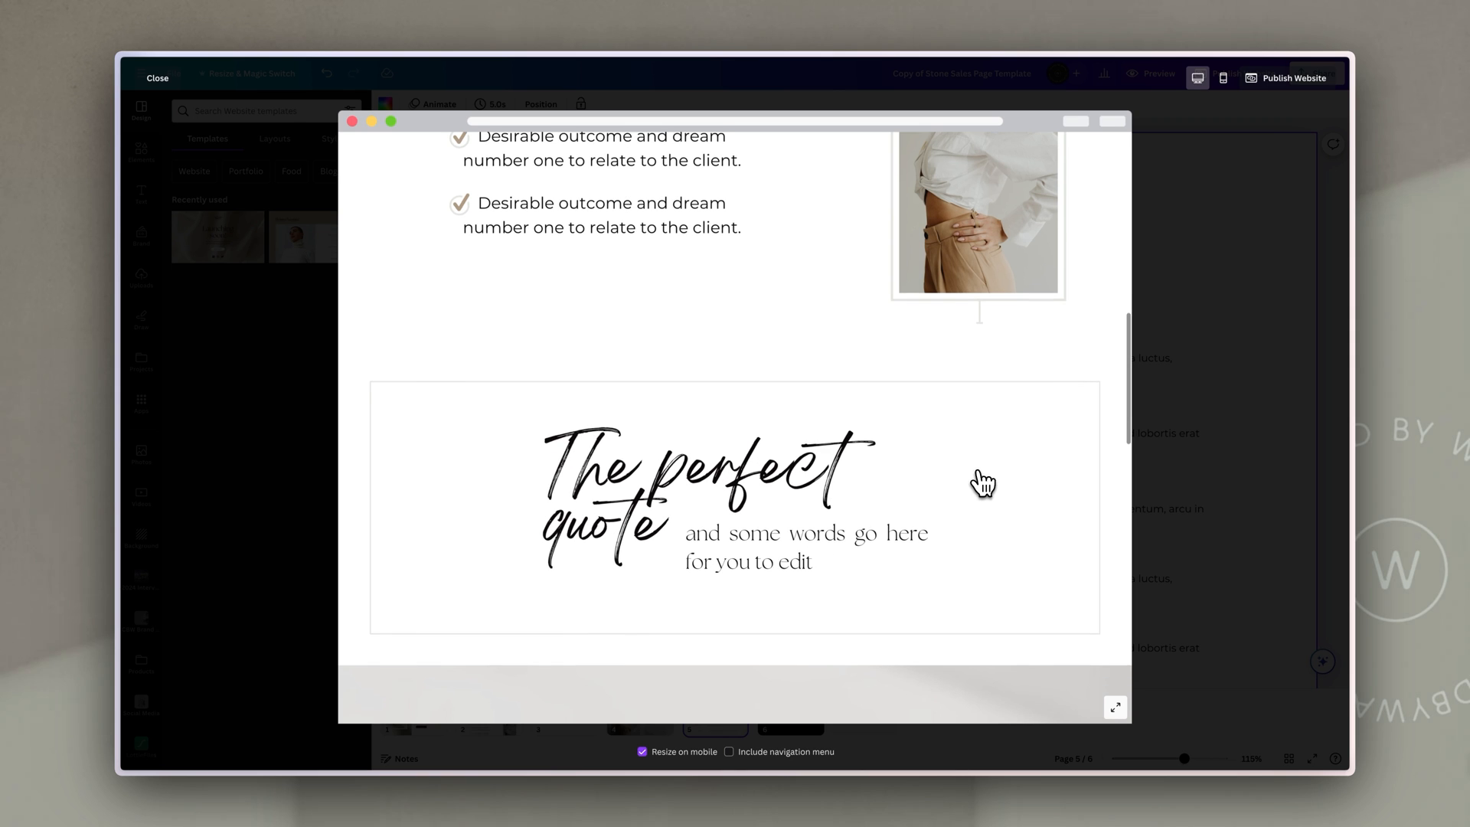
pyautogui.scroll(-3)
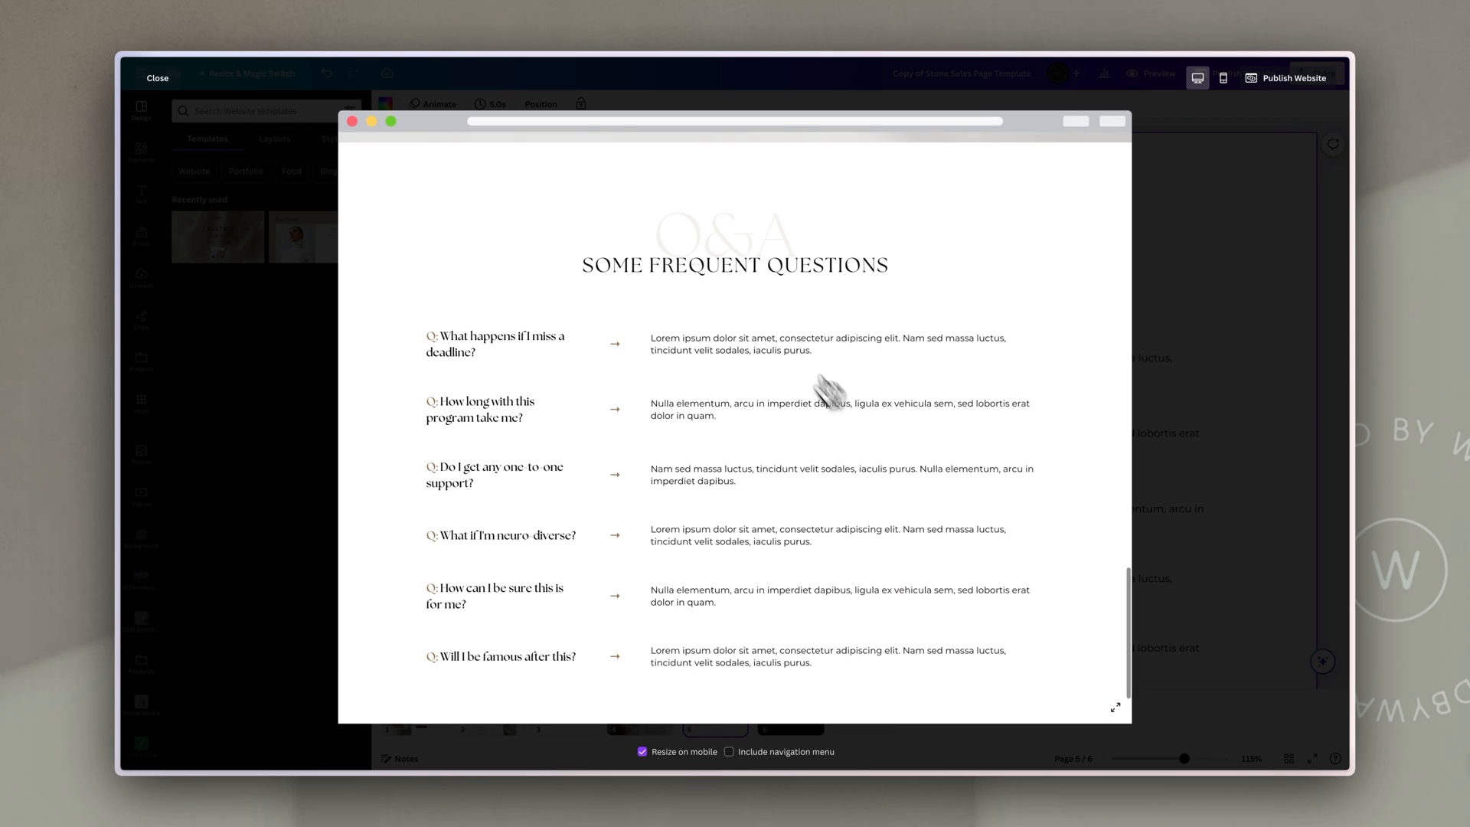
pyautogui.scroll(-3)
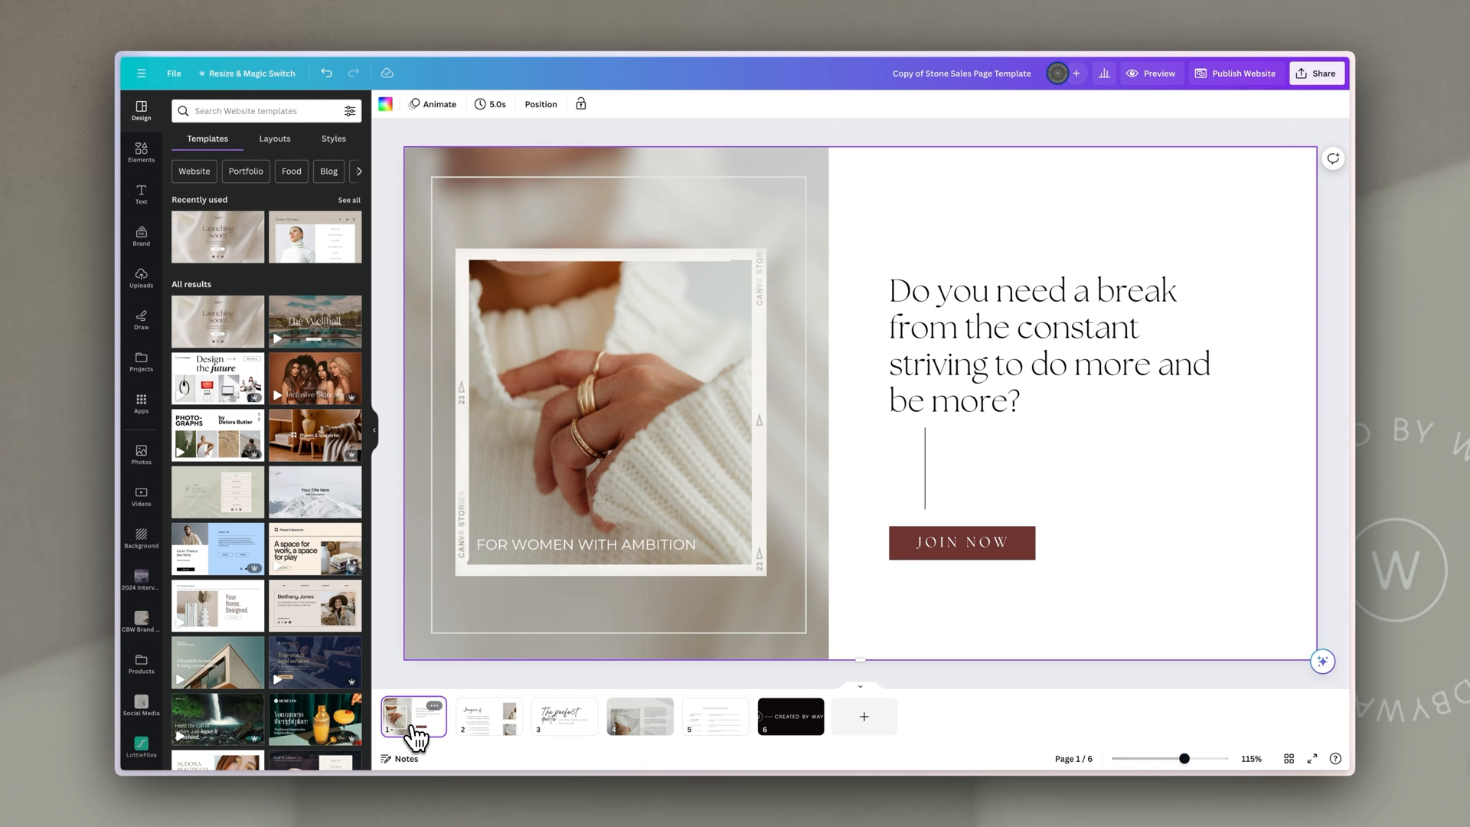
# - Rewrite the hero headline and last bullet point, and recolour the download button
pyautogui.click(1031, 347)
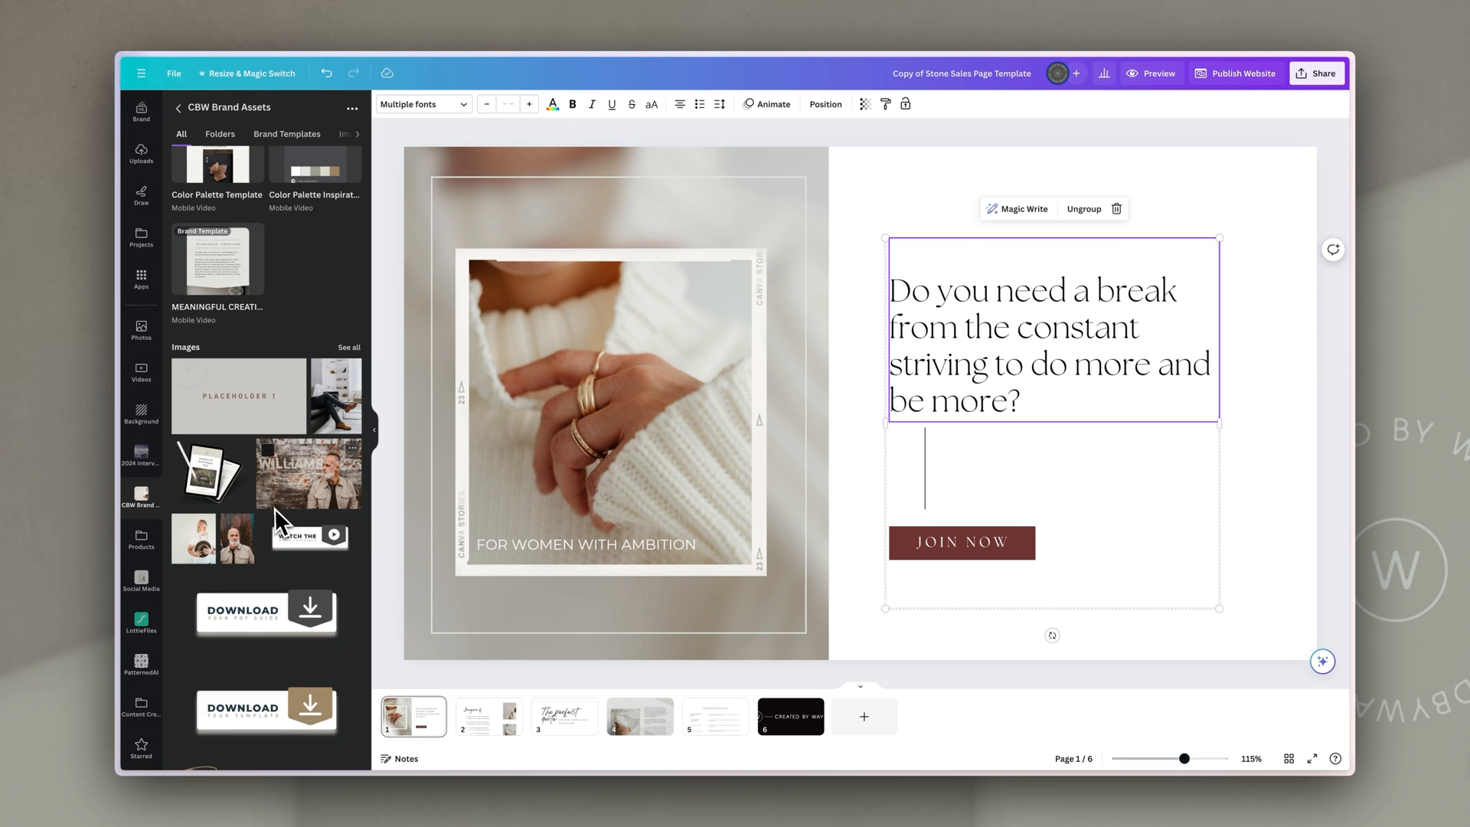
pyautogui.scroll(-3)
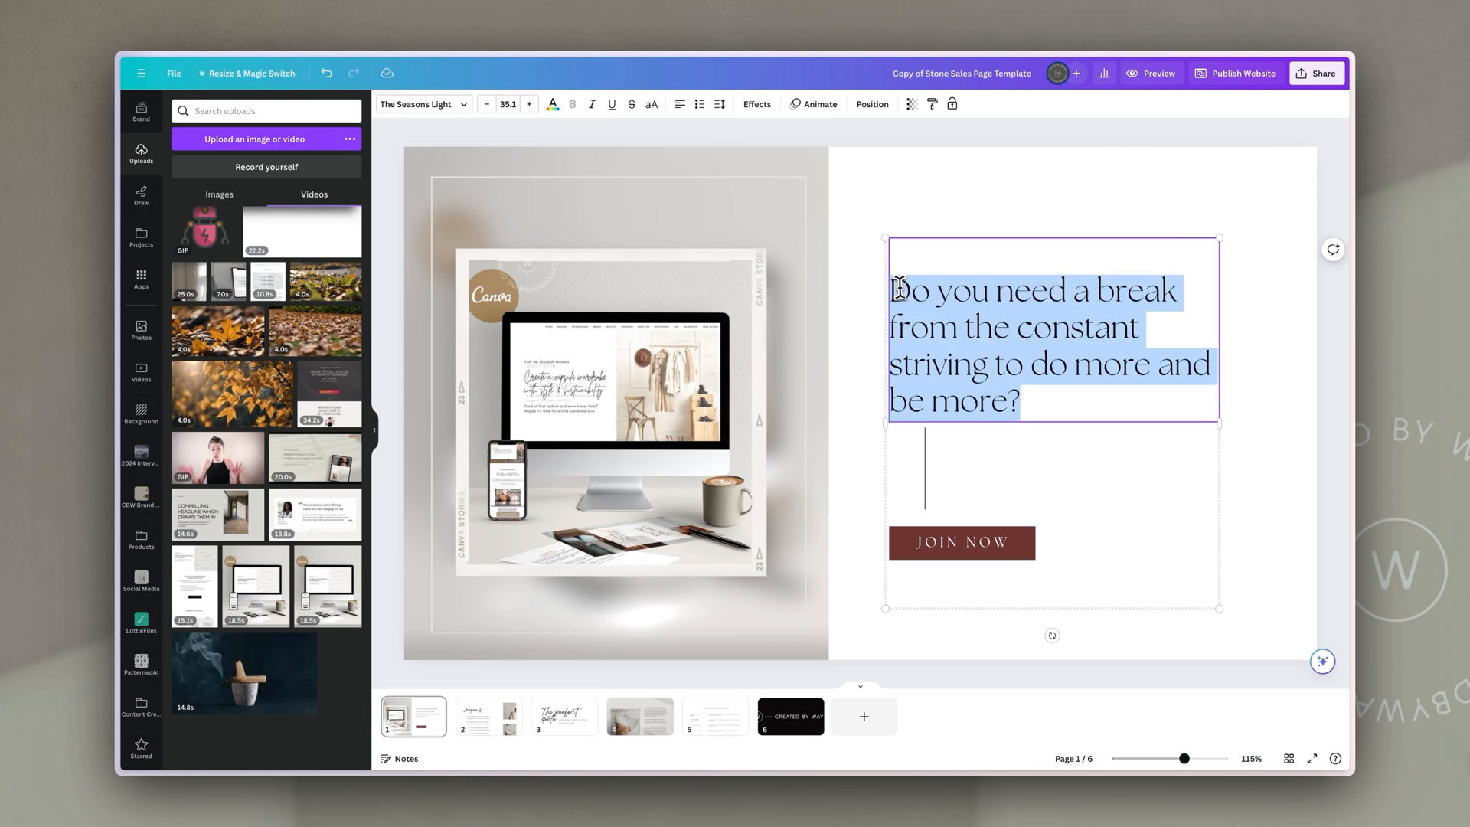
pyautogui.click(417, 104)
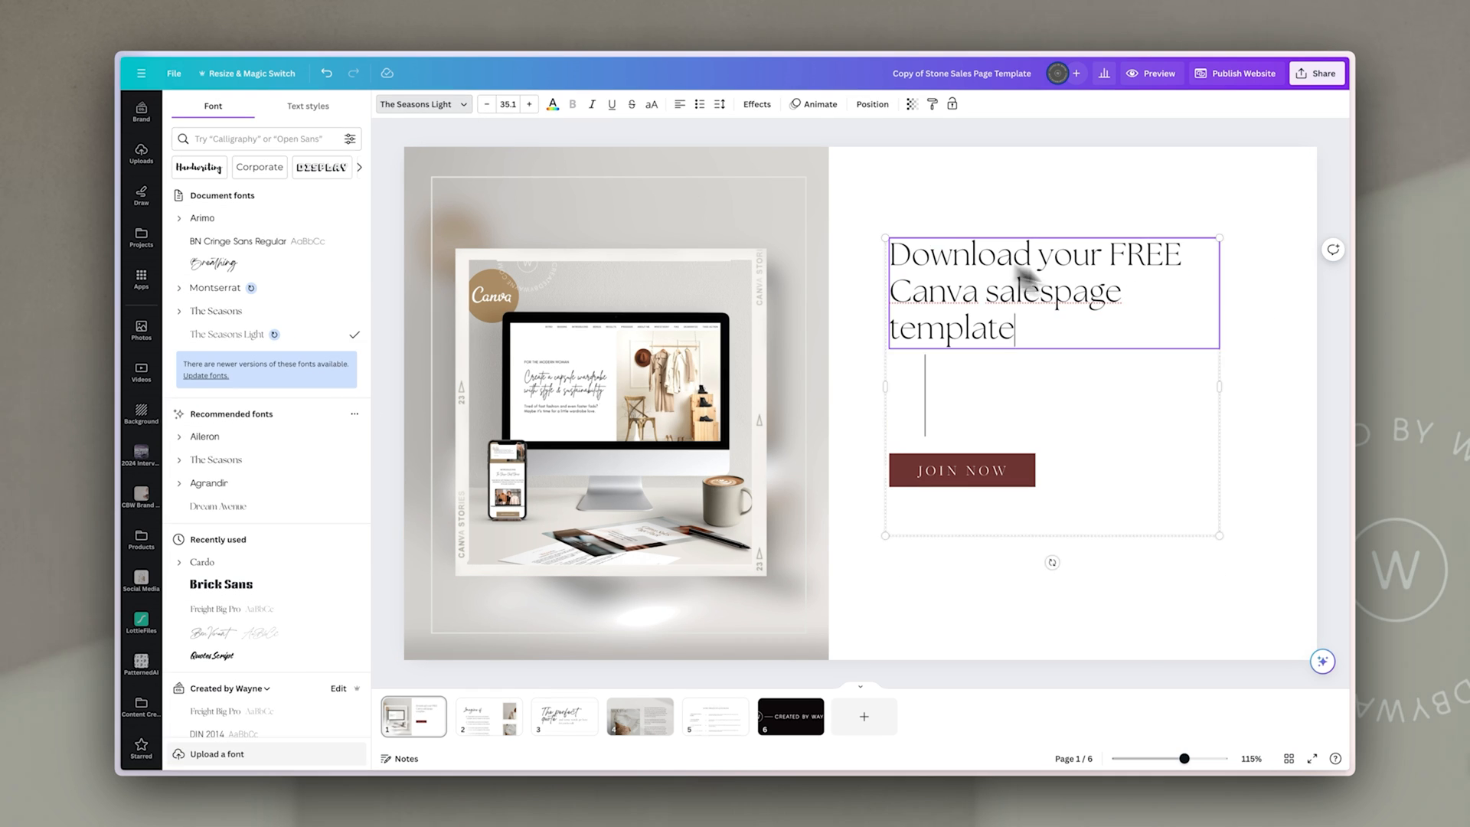
pyautogui.click(487, 715)
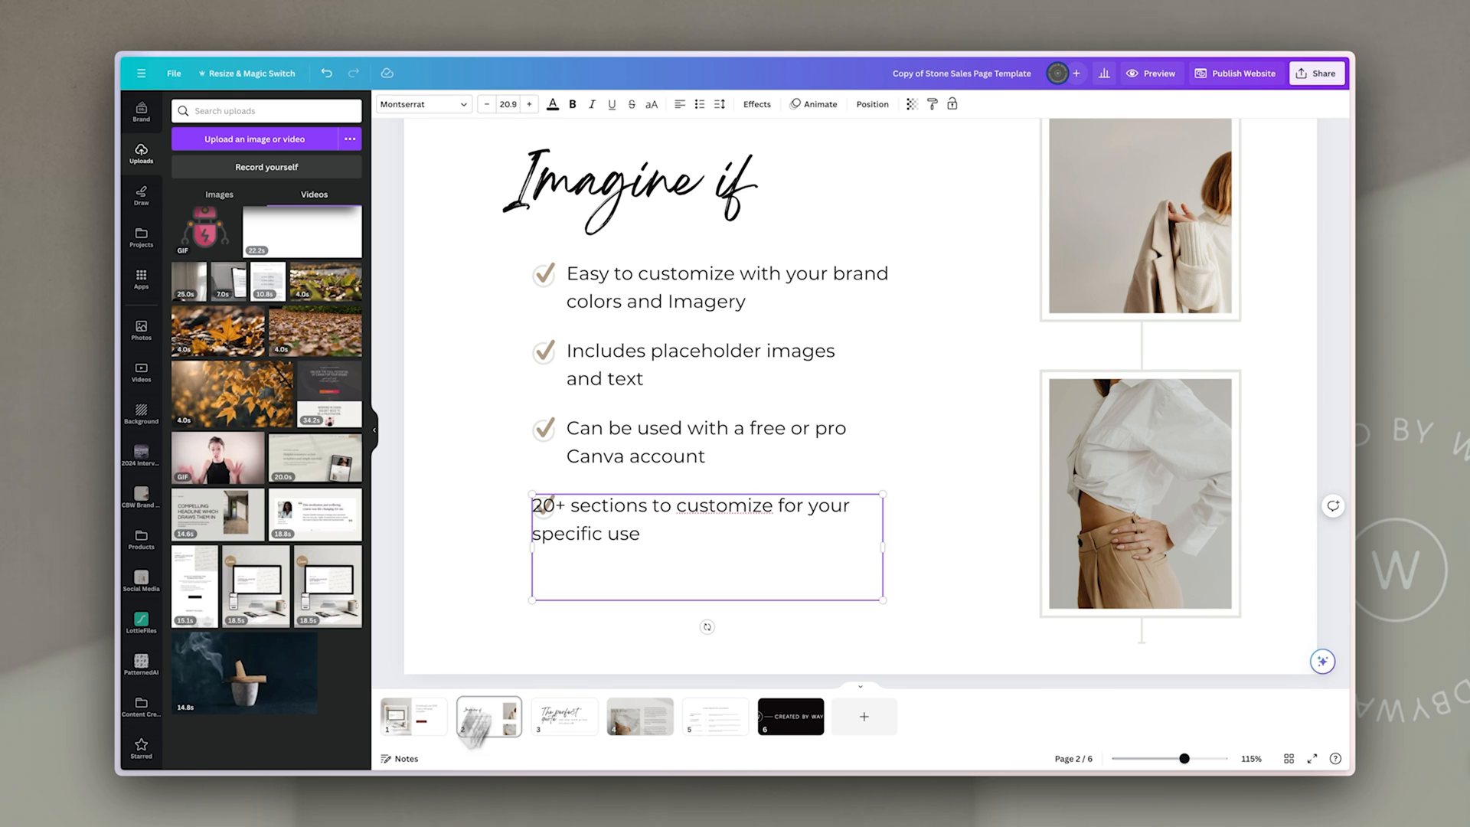
pyautogui.click(639, 715)
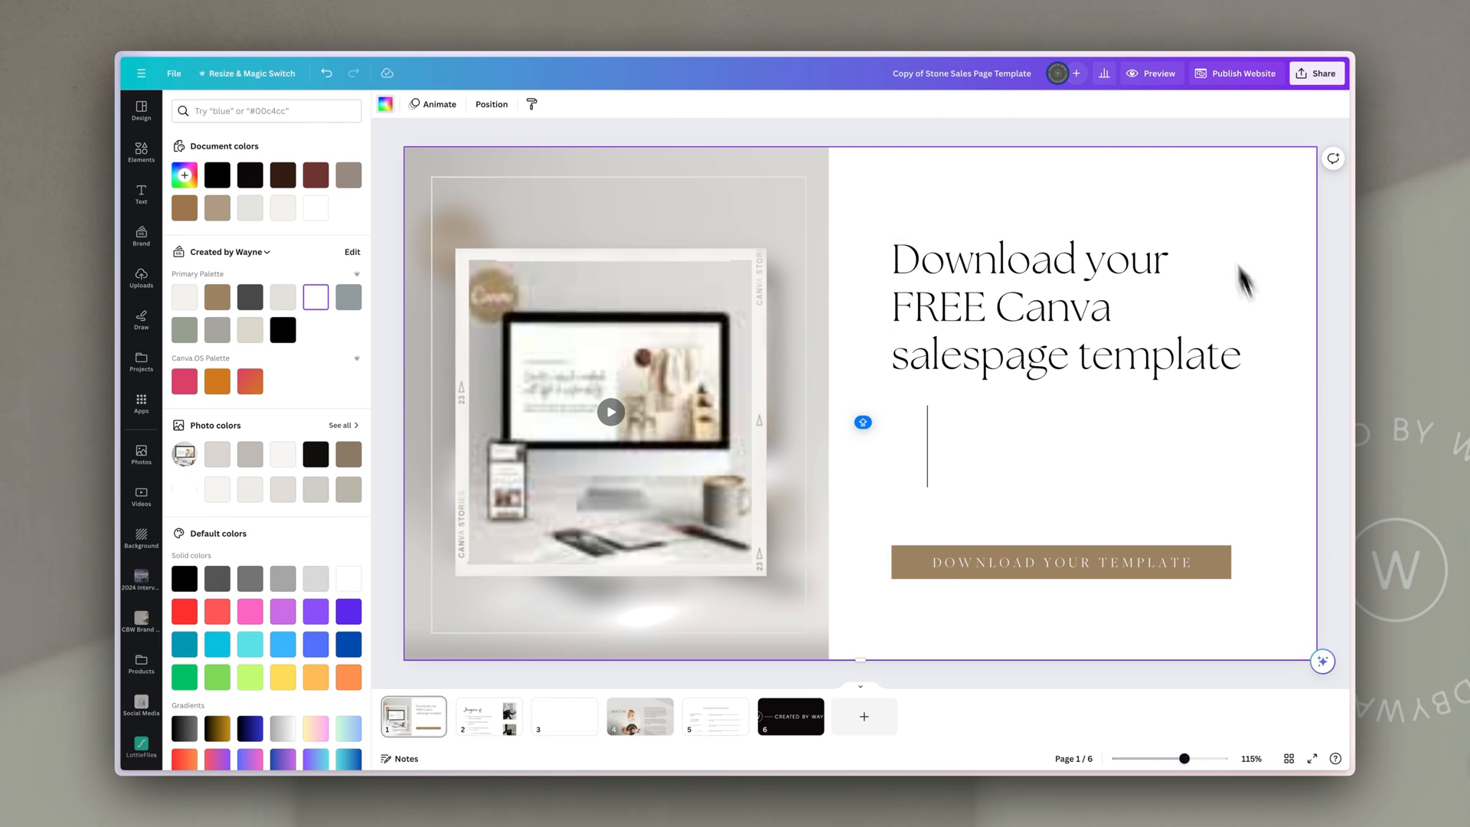
pyautogui.click(1158, 73)
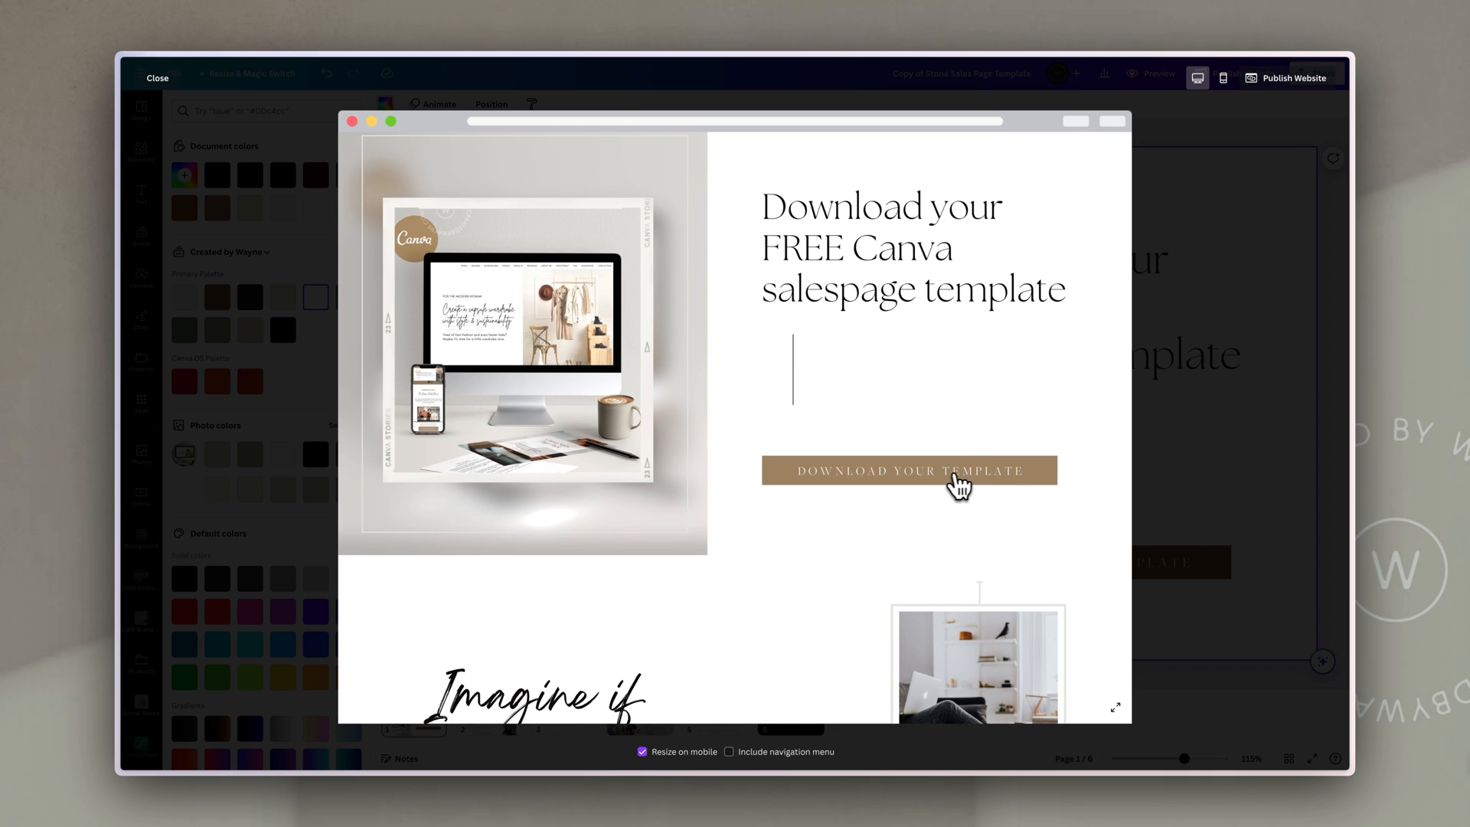
pyautogui.scroll(-3)
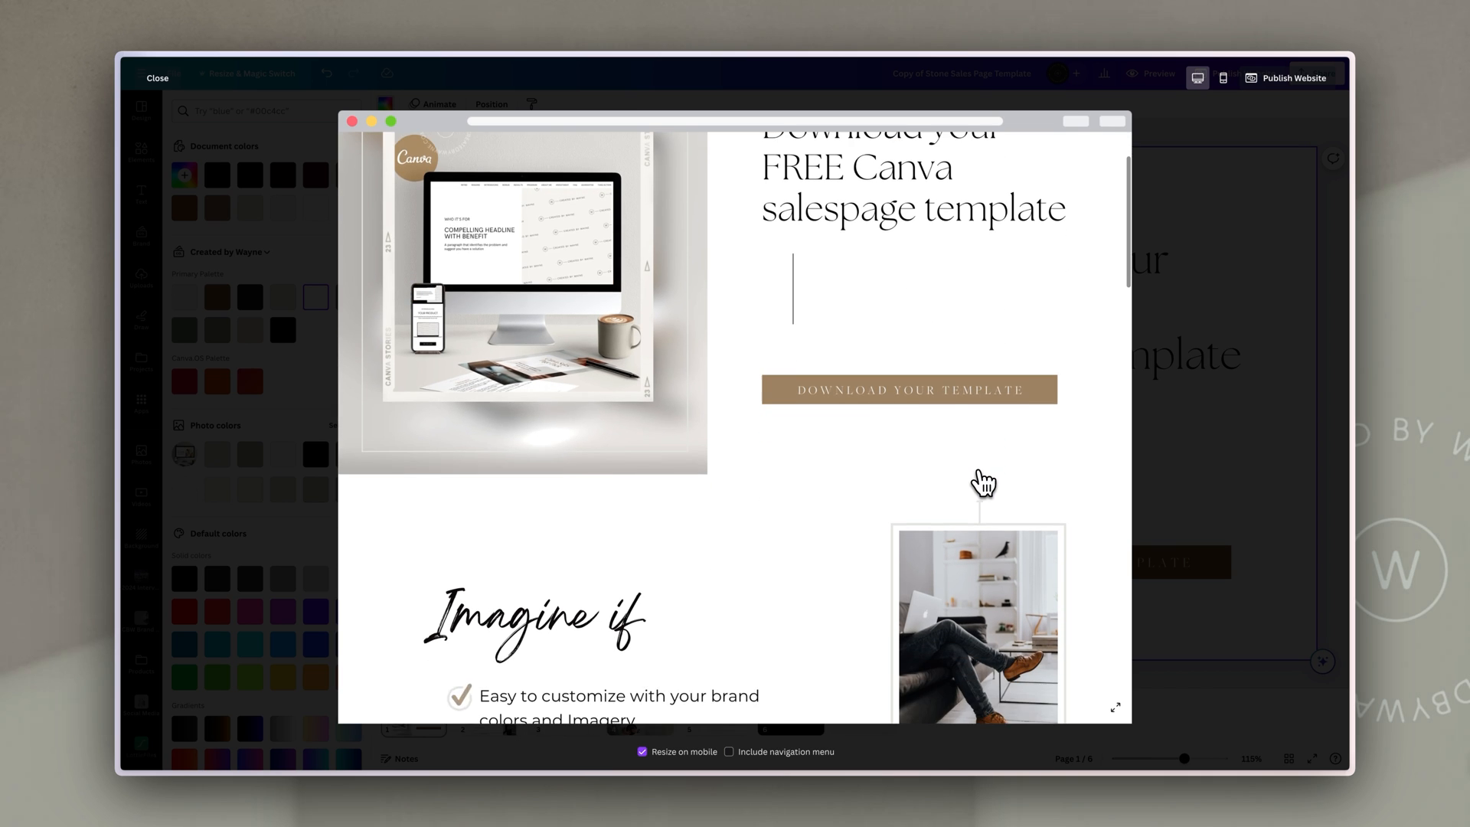
pyautogui.scroll(-3)
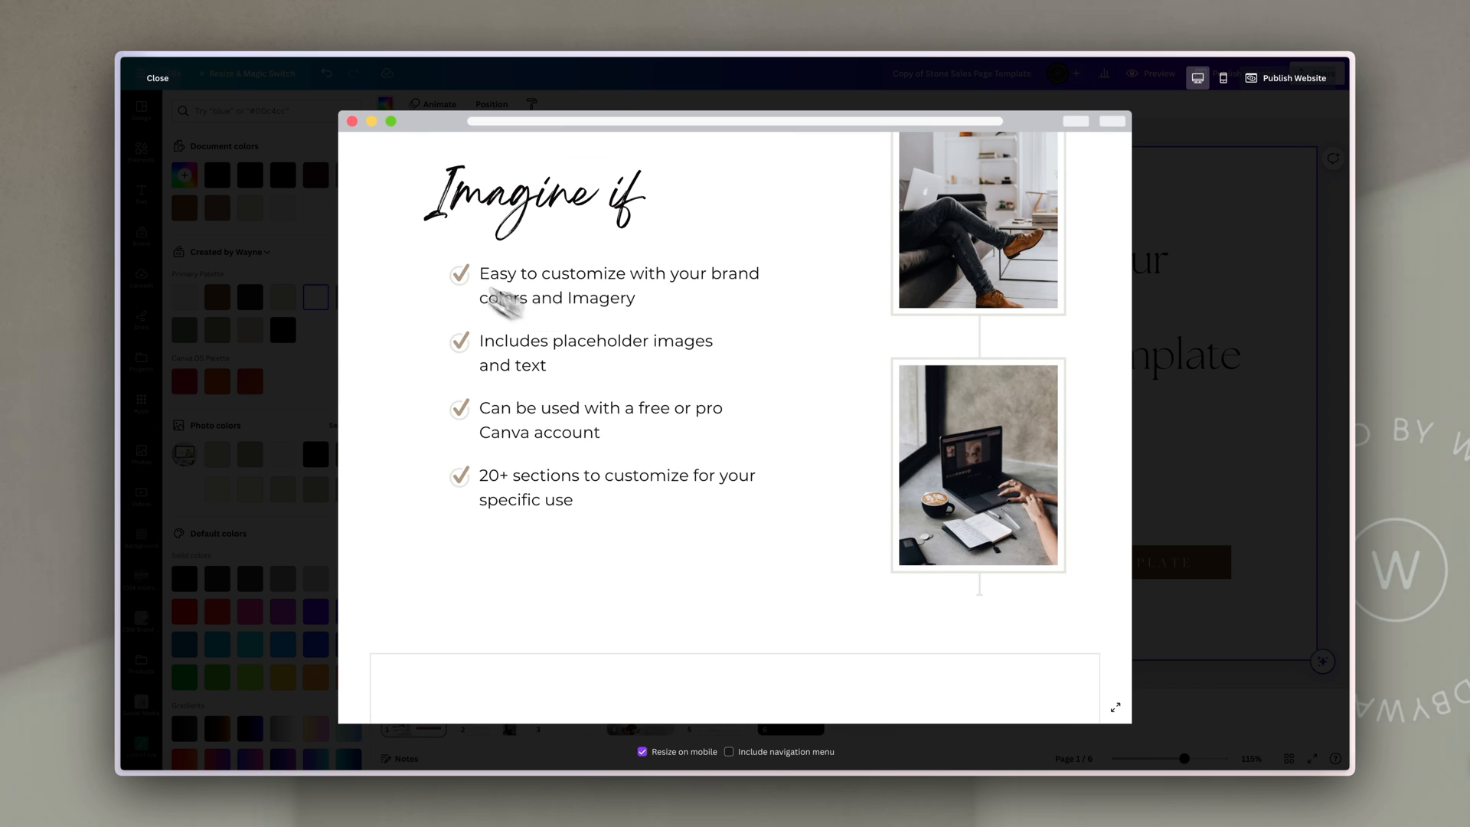
pyautogui.moveTo(685, 550)
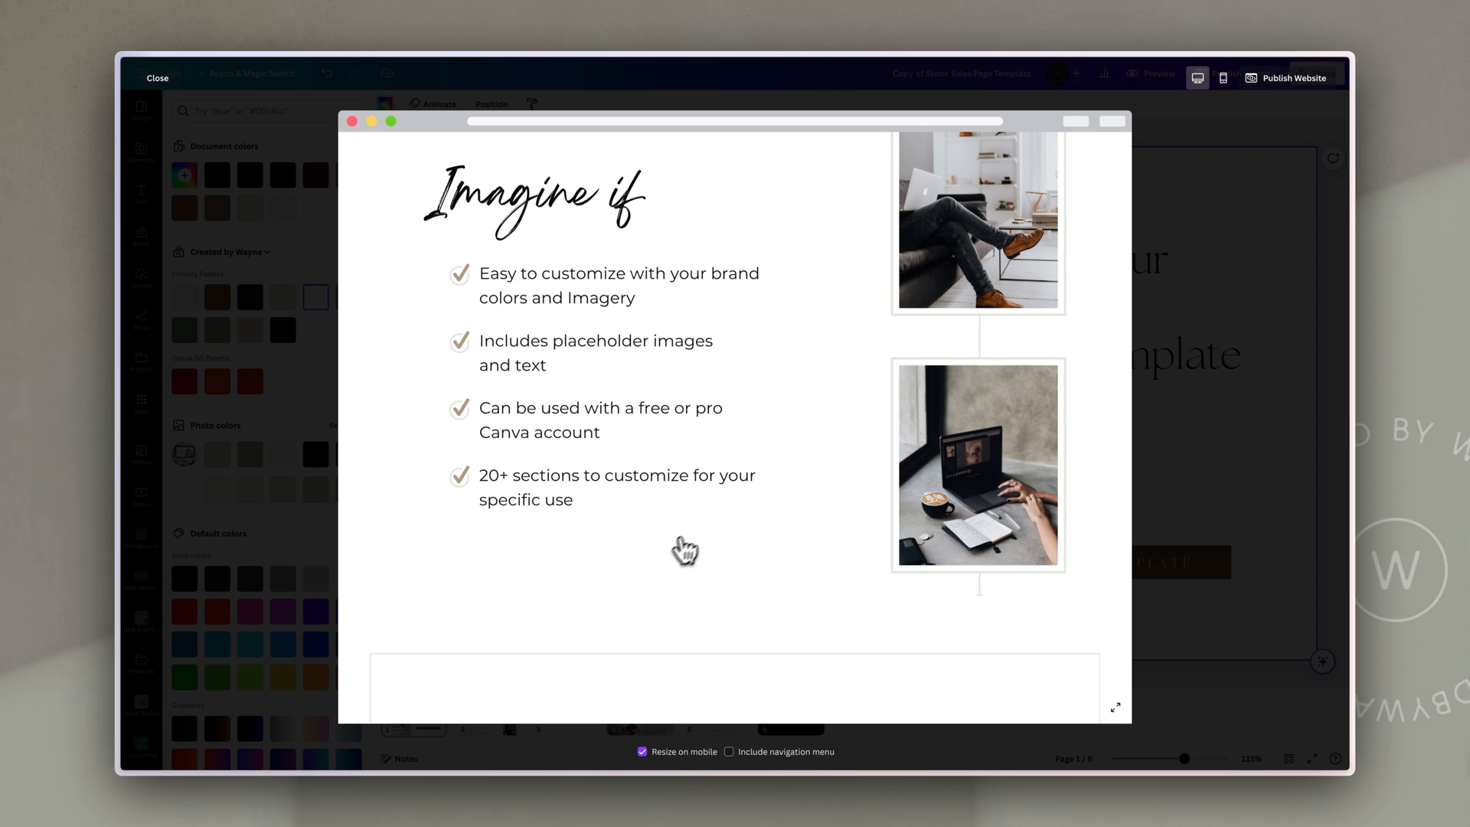
pyautogui.scroll(-3)
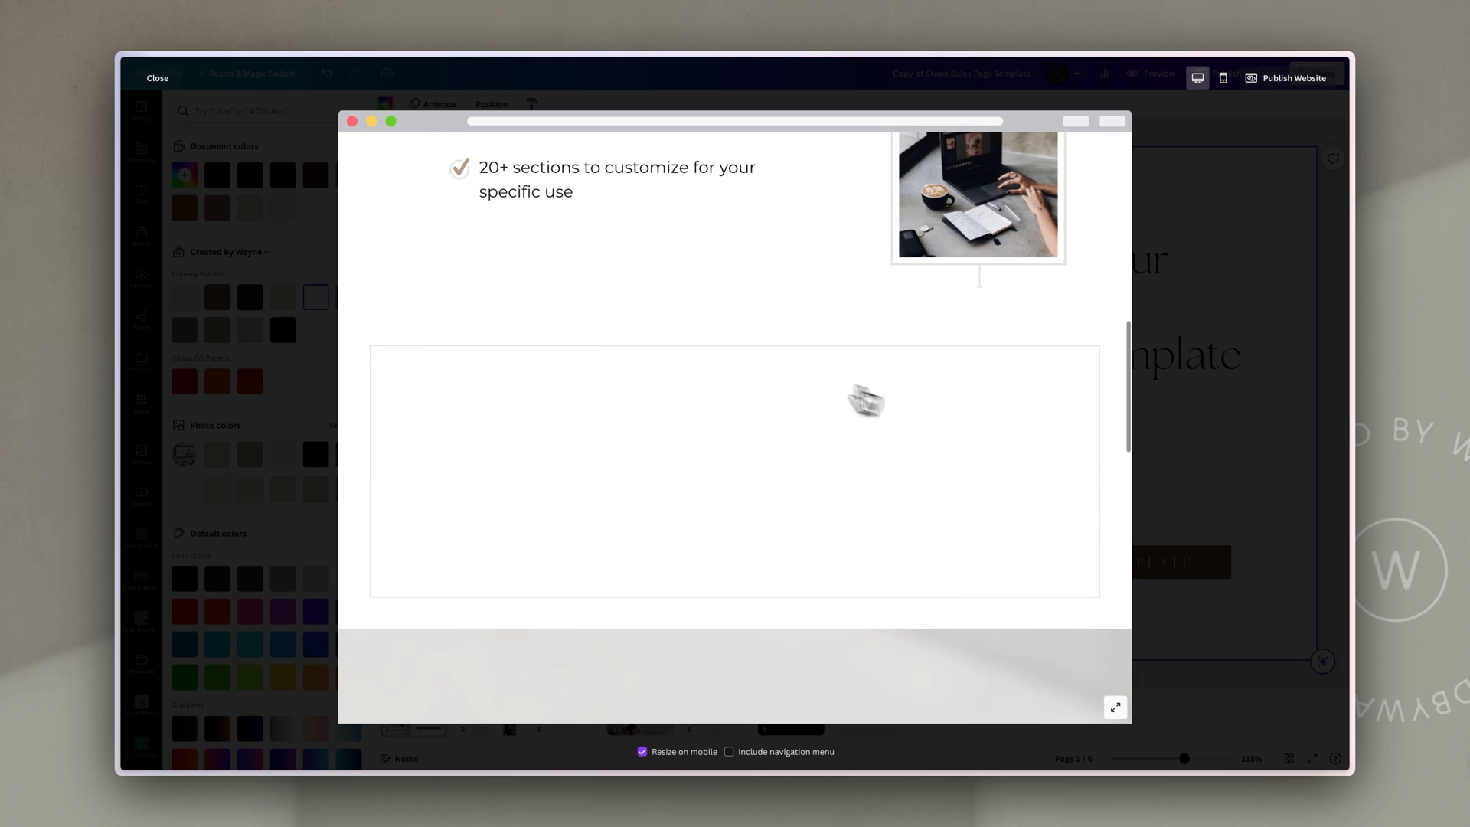
pyautogui.scroll(-3)
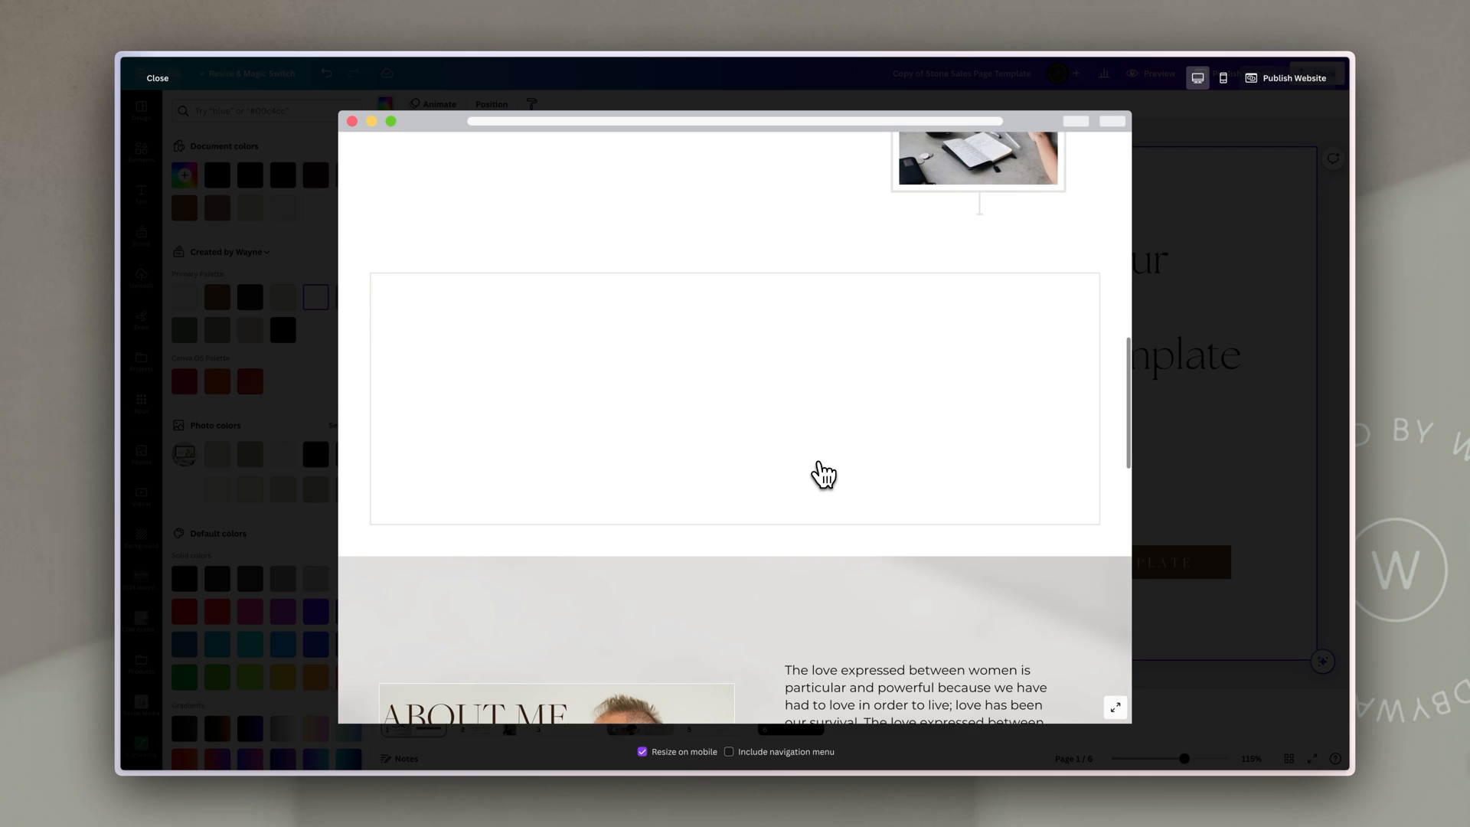
pyautogui.scroll(-3)
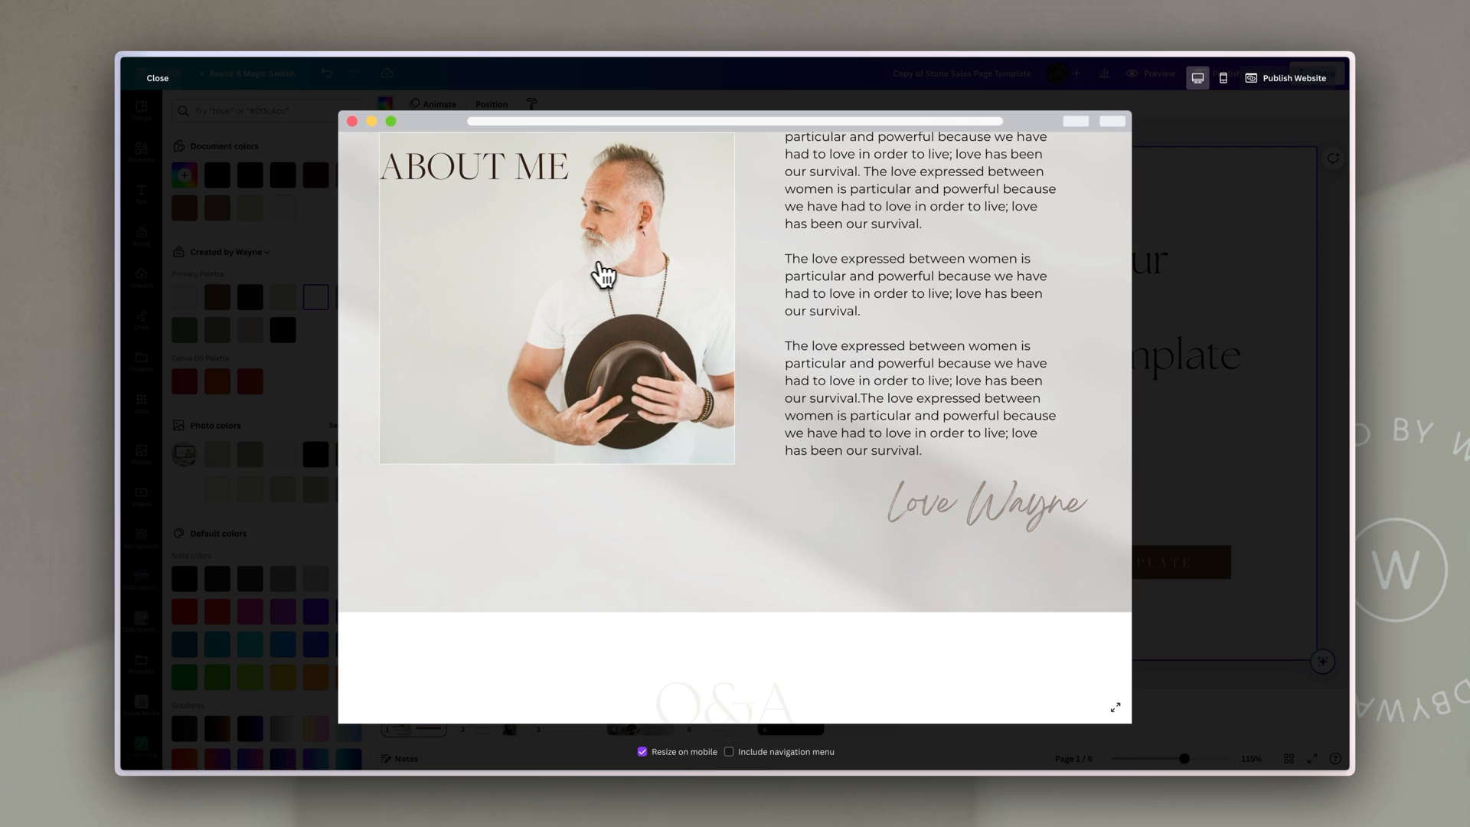
pyautogui.scroll(-3)
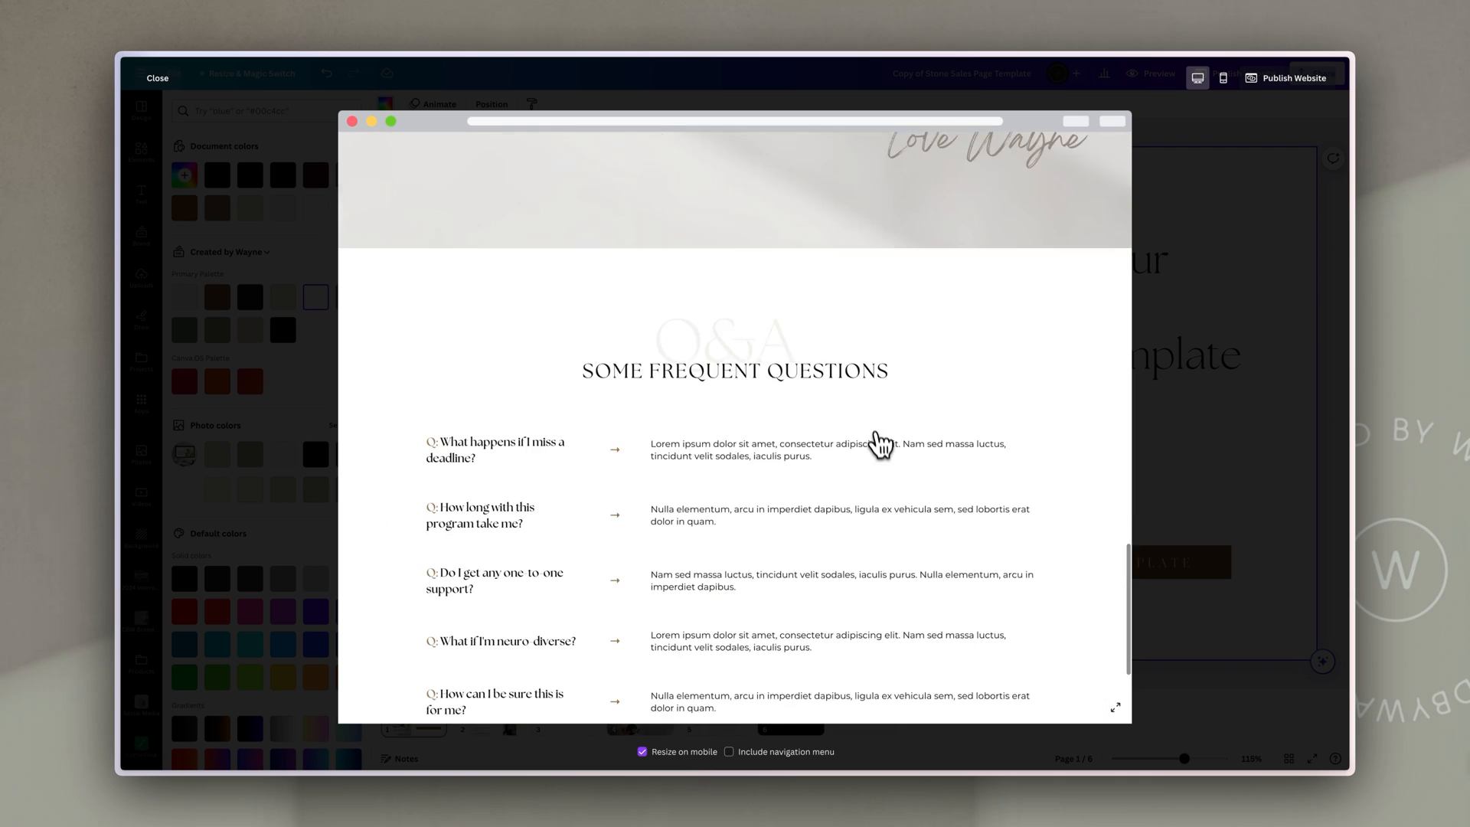
pyautogui.scroll(-3)
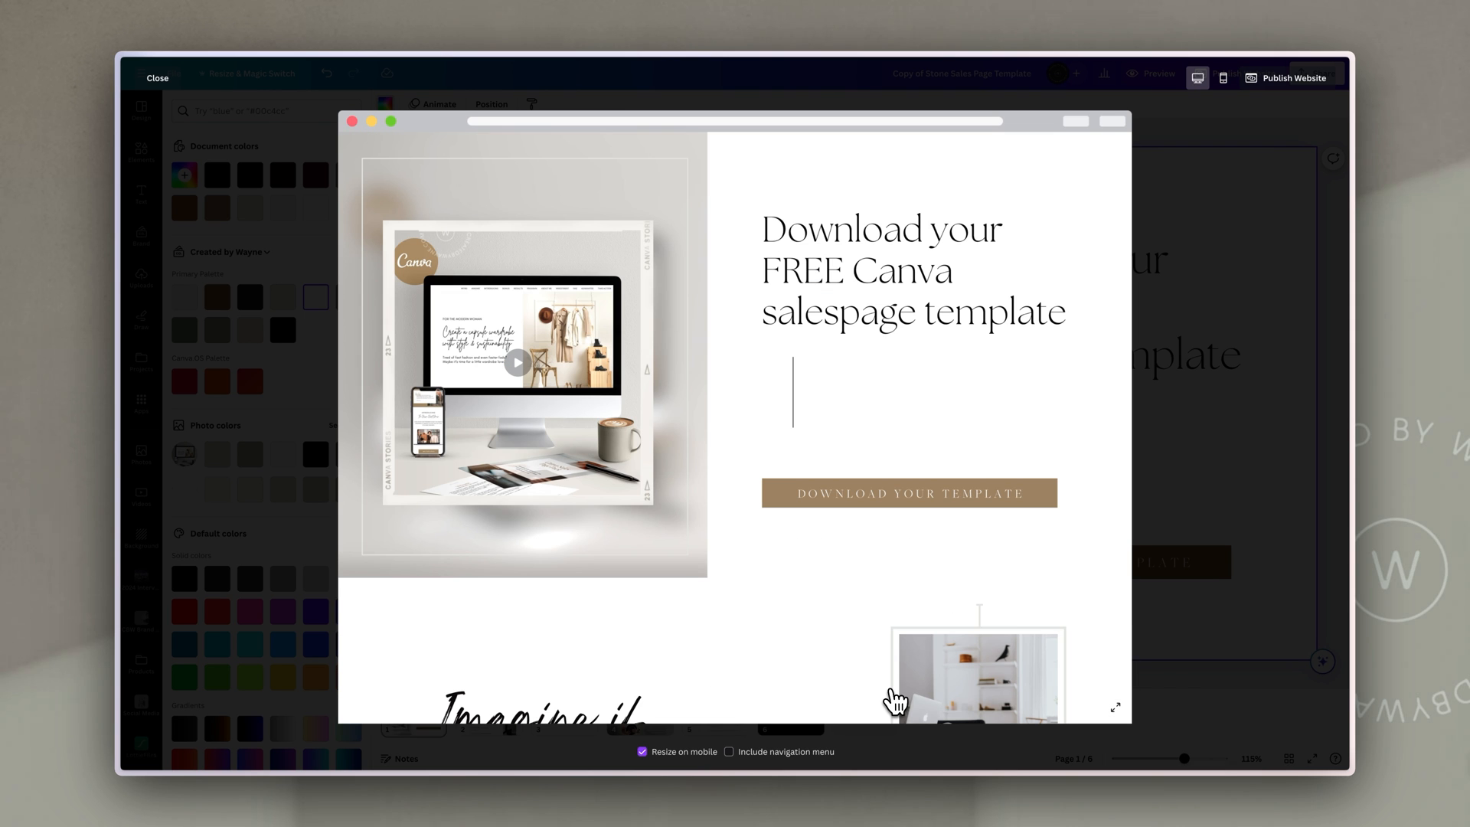
pyautogui.scroll(-3)
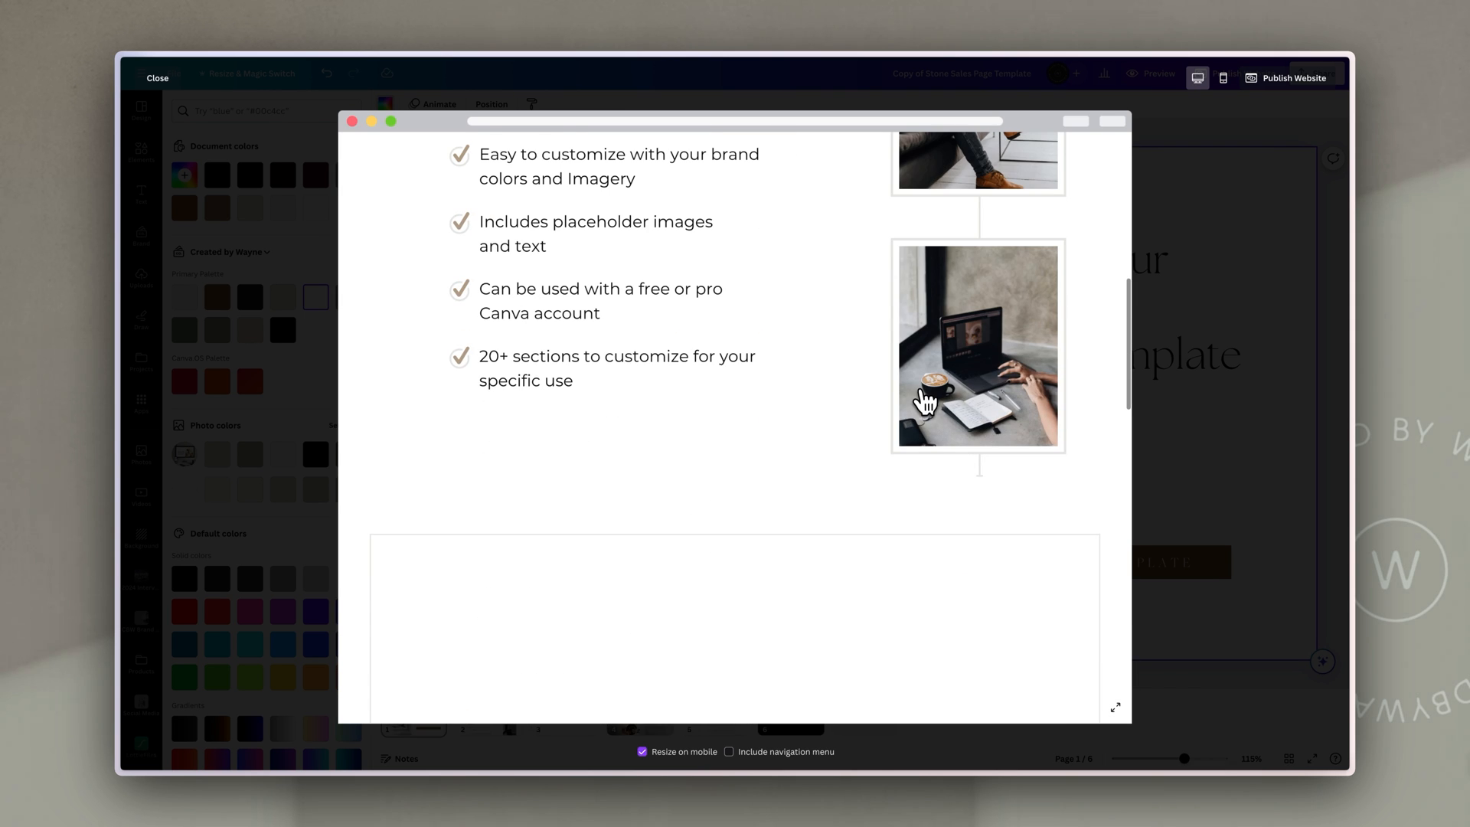